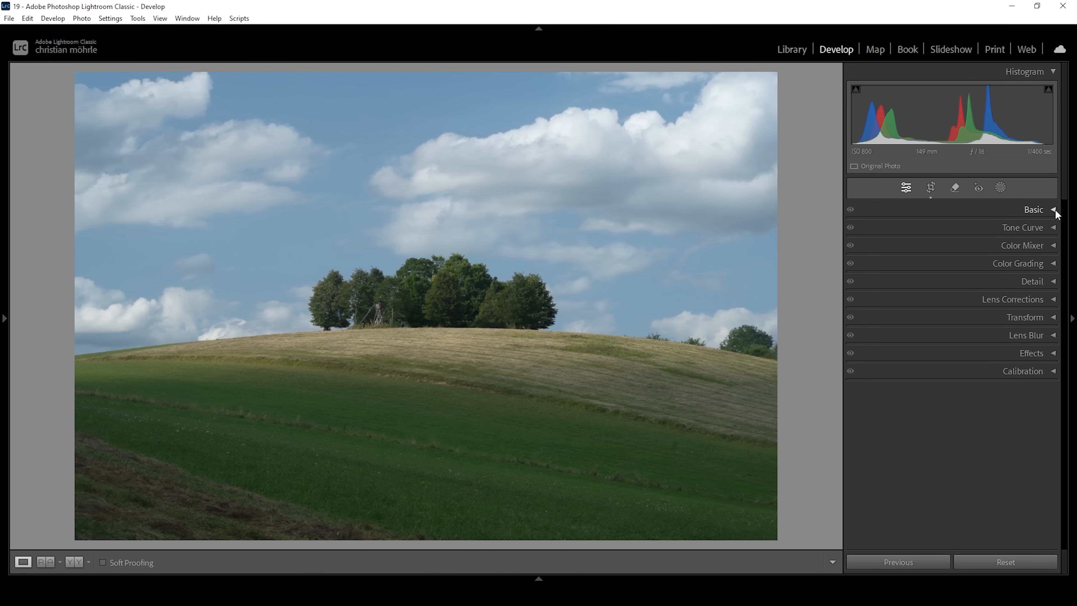
# - Change the photo's profile in the Basic panel from Adobe Color to Adobe Standard
pyautogui.click(1053, 208)
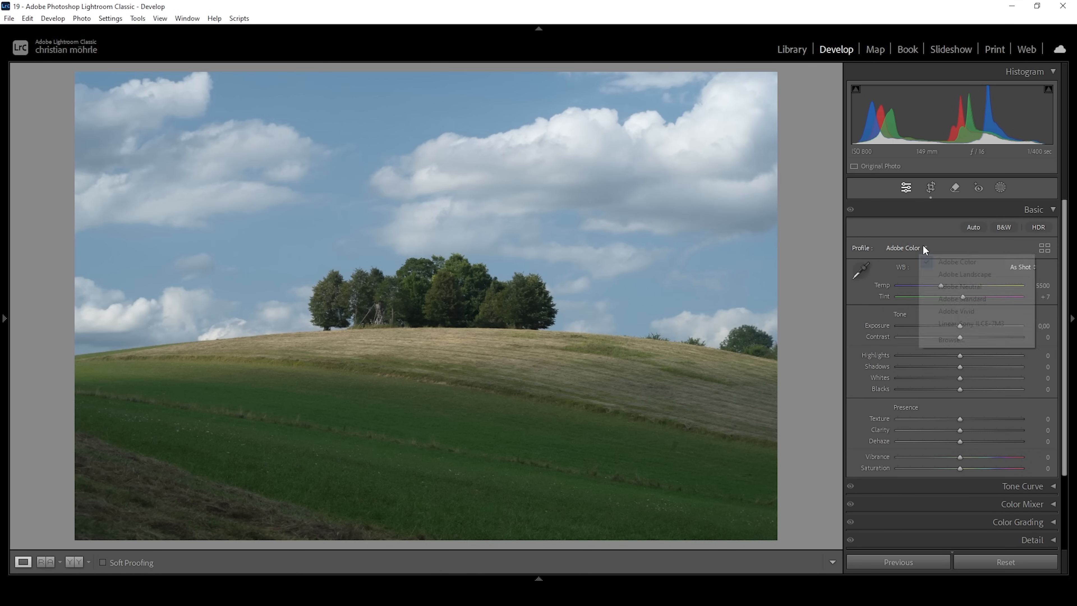
pyautogui.click(924, 248)
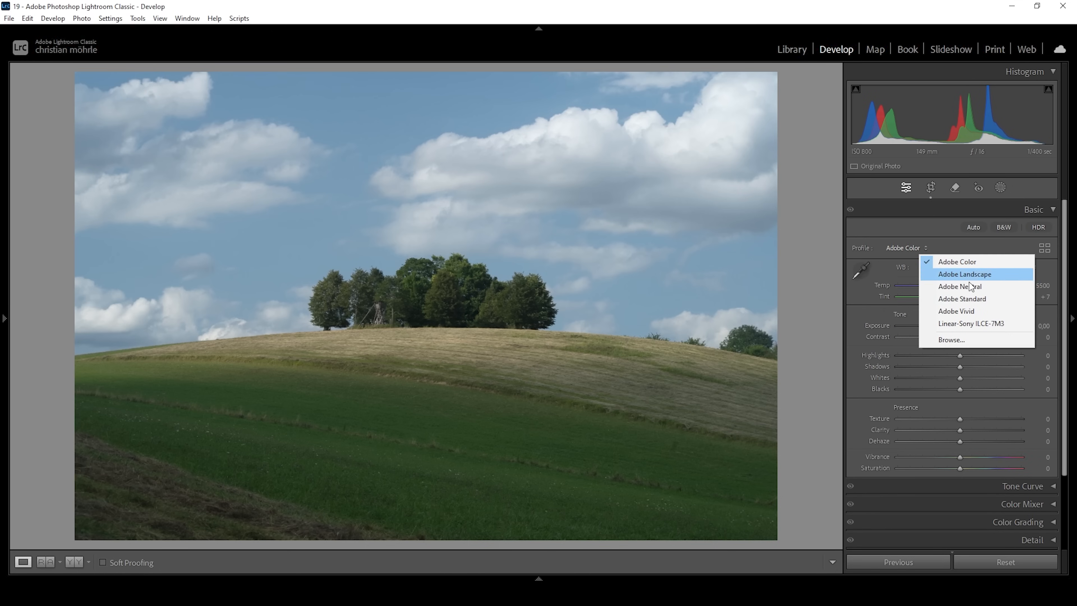
pyautogui.click(961, 299)
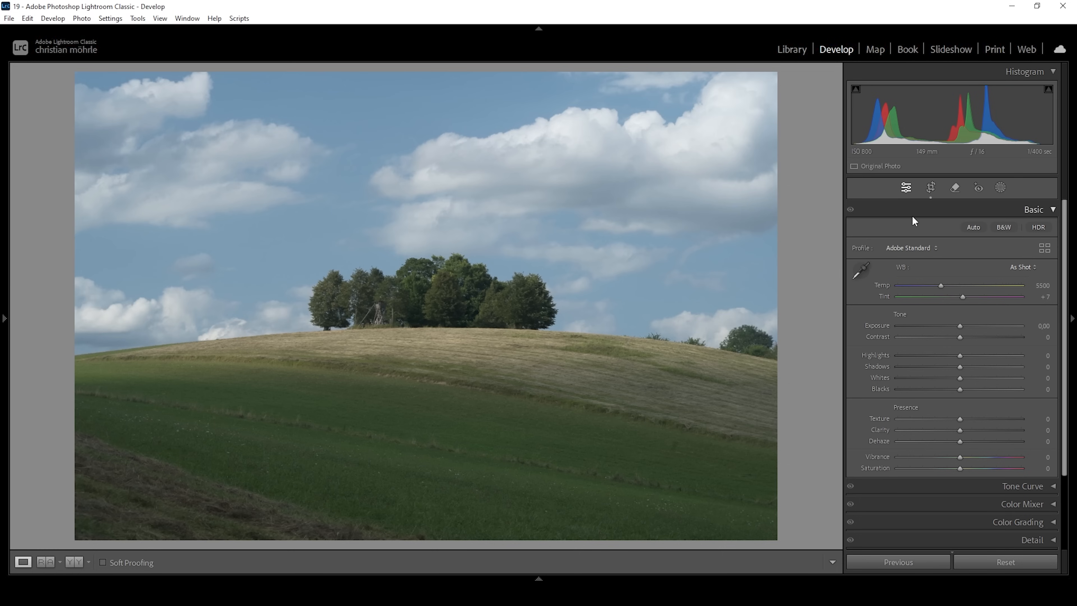
pyautogui.moveTo(458, 248)
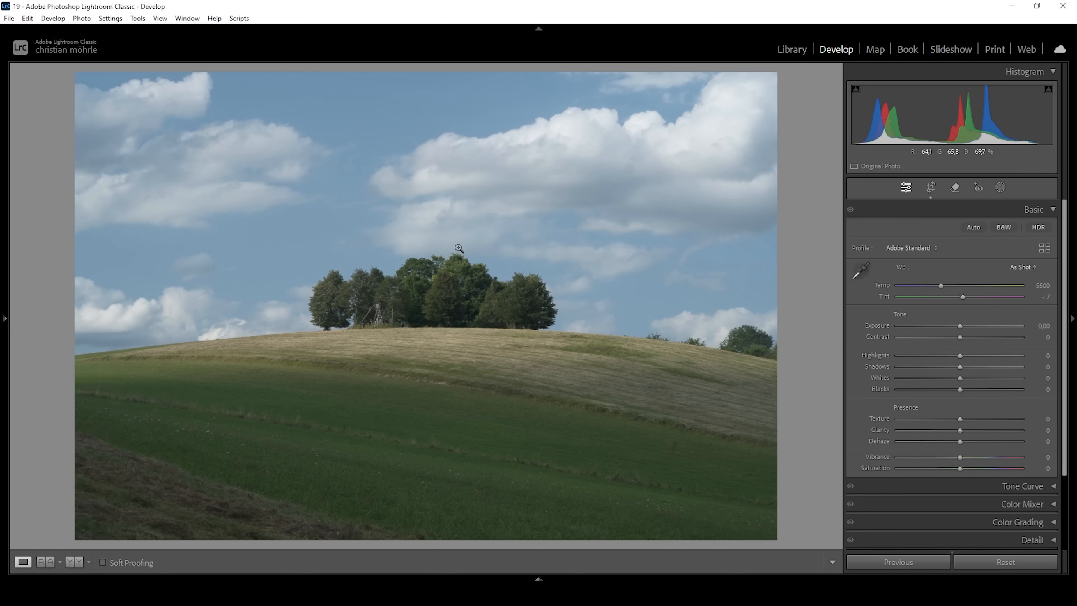
pyautogui.moveTo(923, 324)
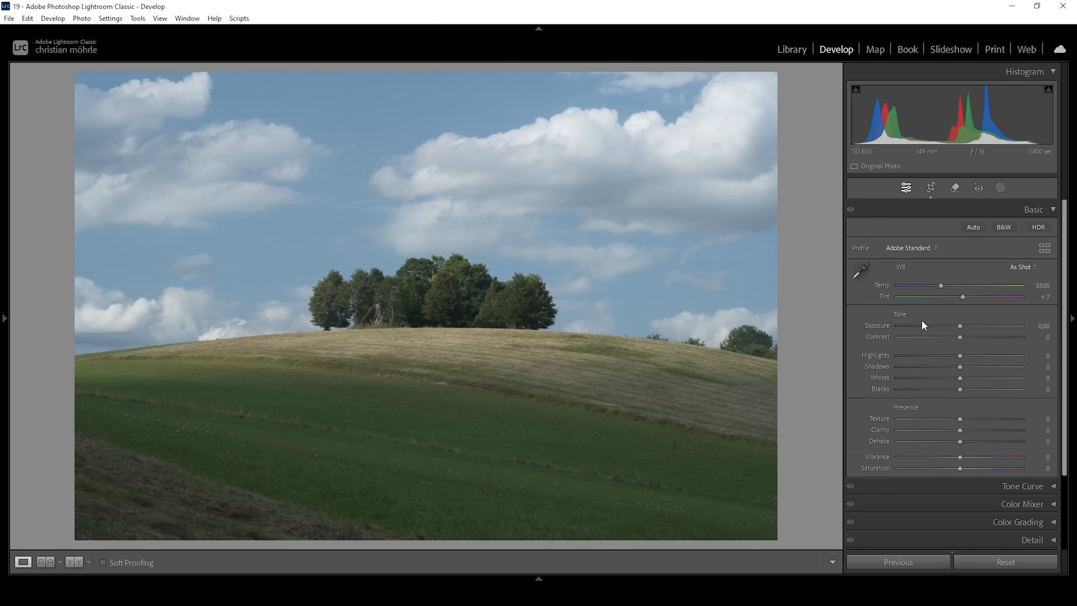
pyautogui.moveTo(942, 288)
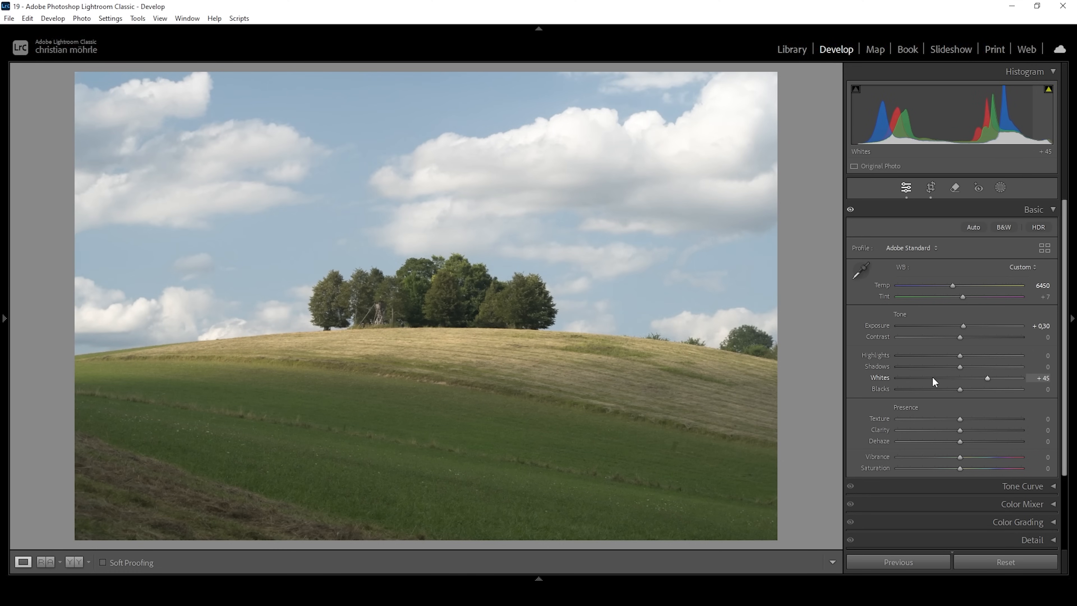
pyautogui.moveTo(898, 166)
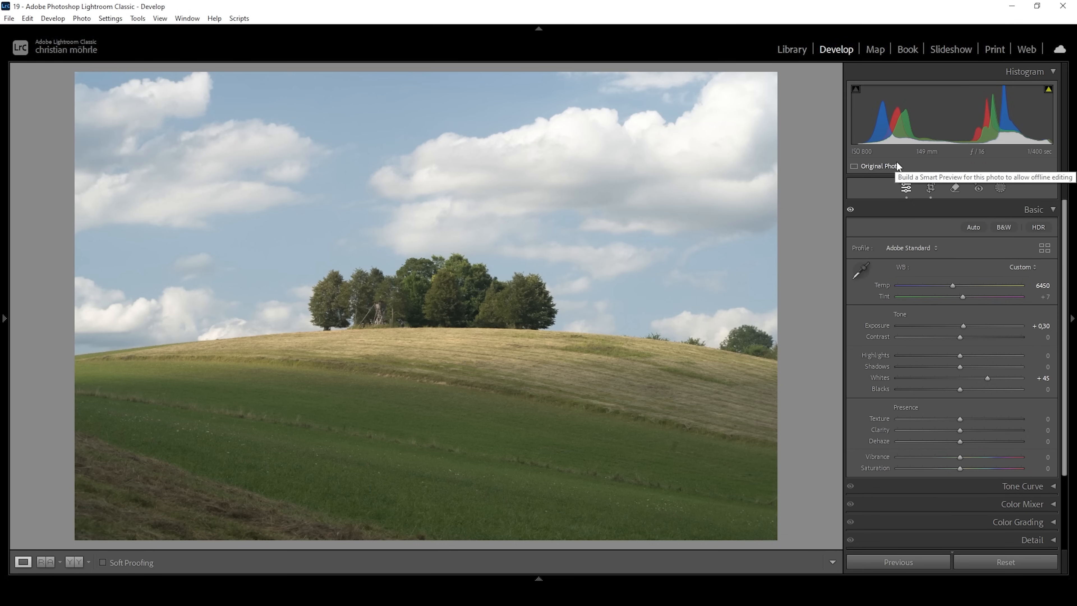
pyautogui.moveTo(981, 297)
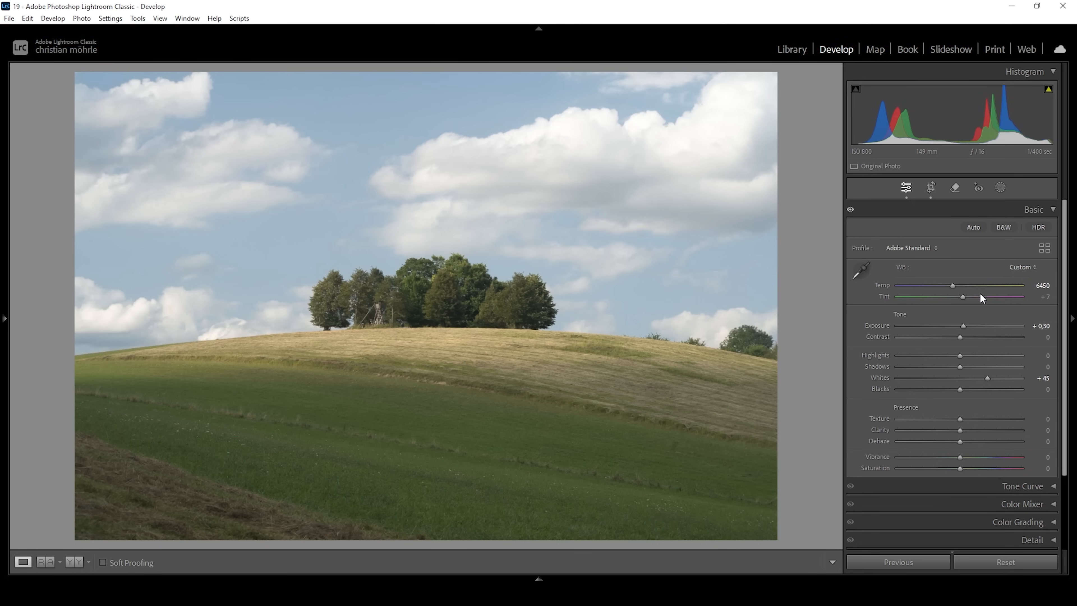
pyautogui.moveTo(959, 355)
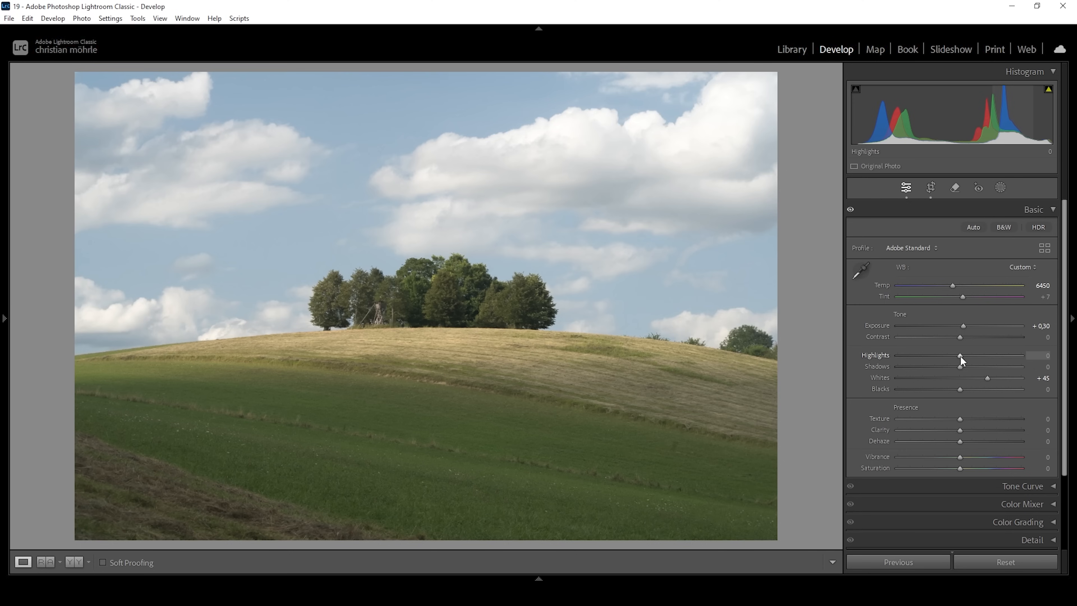
pyautogui.moveTo(961, 360)
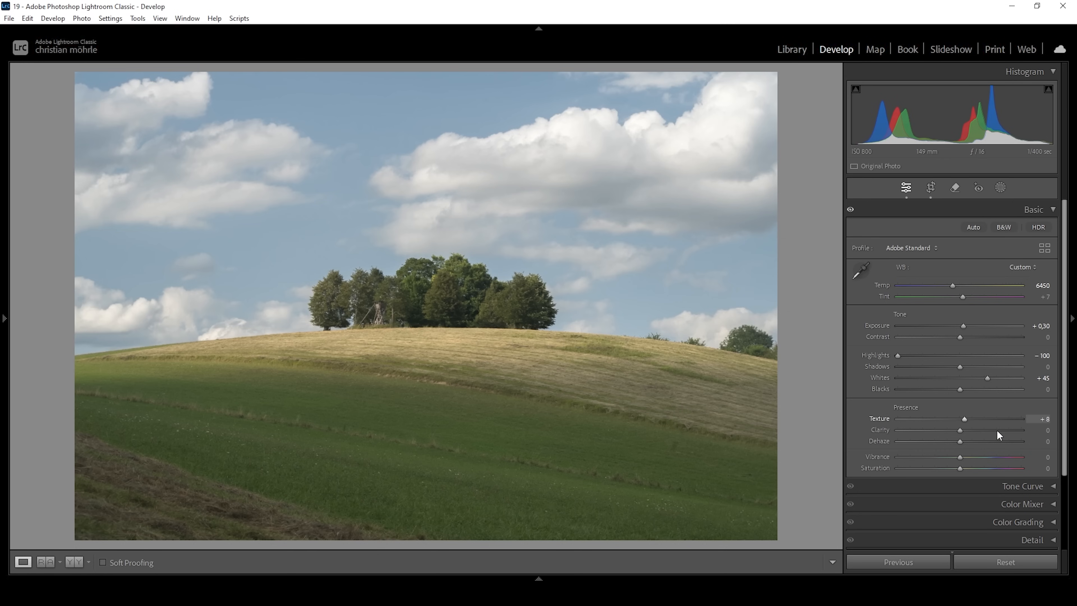
pyautogui.moveTo(972, 468)
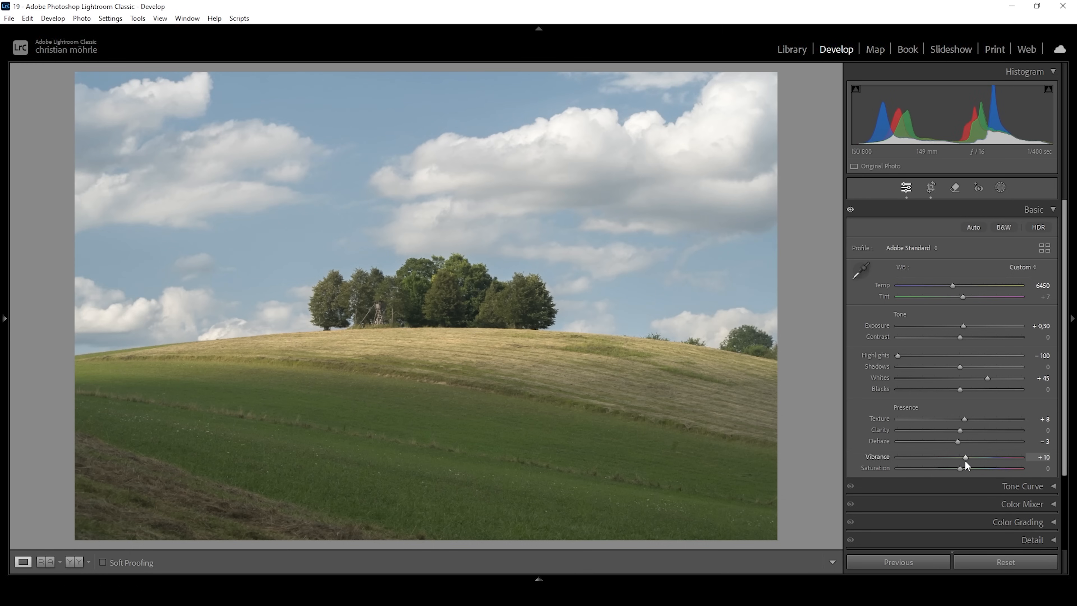
pyautogui.moveTo(242, 391)
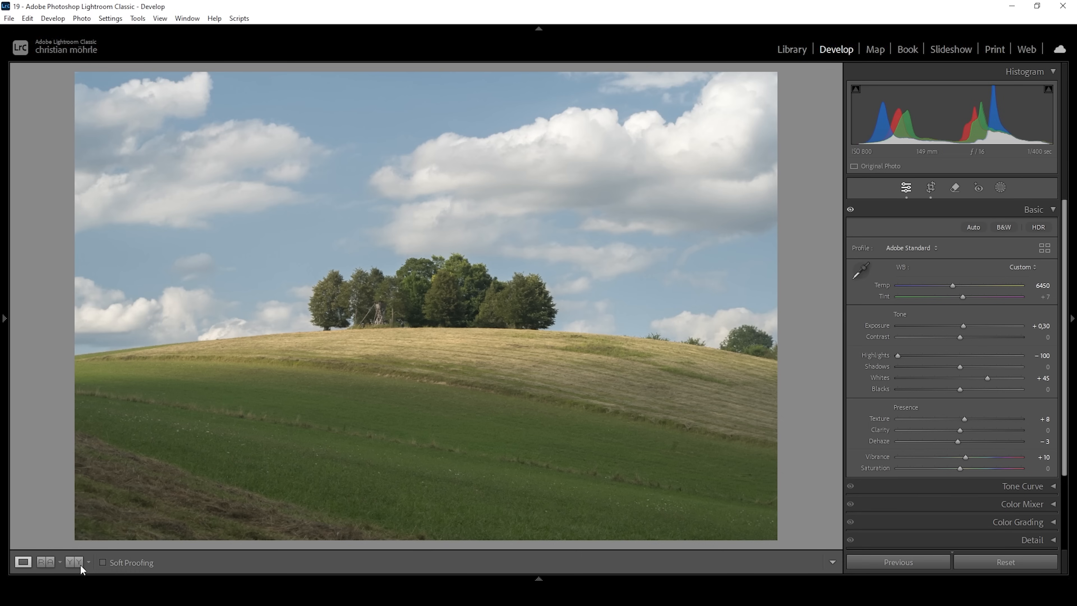
pyautogui.click(46, 562)
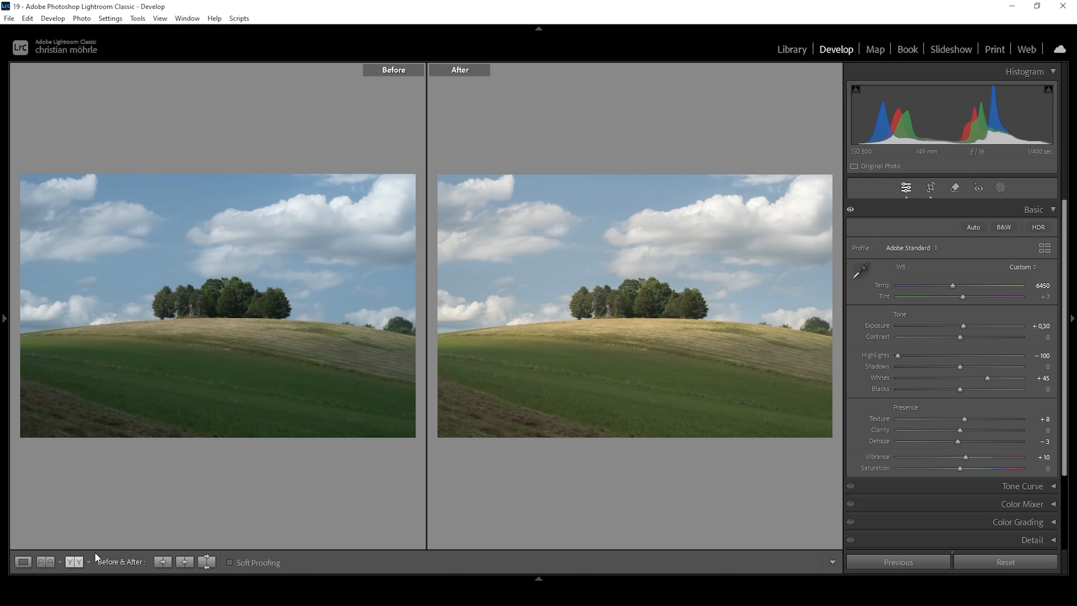
pyautogui.moveTo(704, 333)
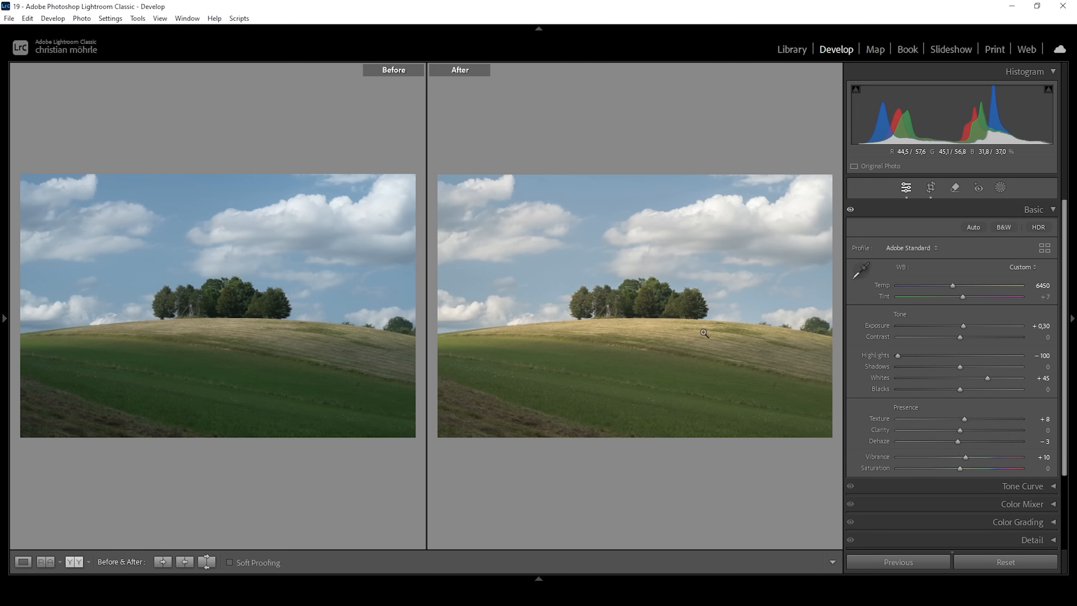
pyautogui.moveTo(624, 334)
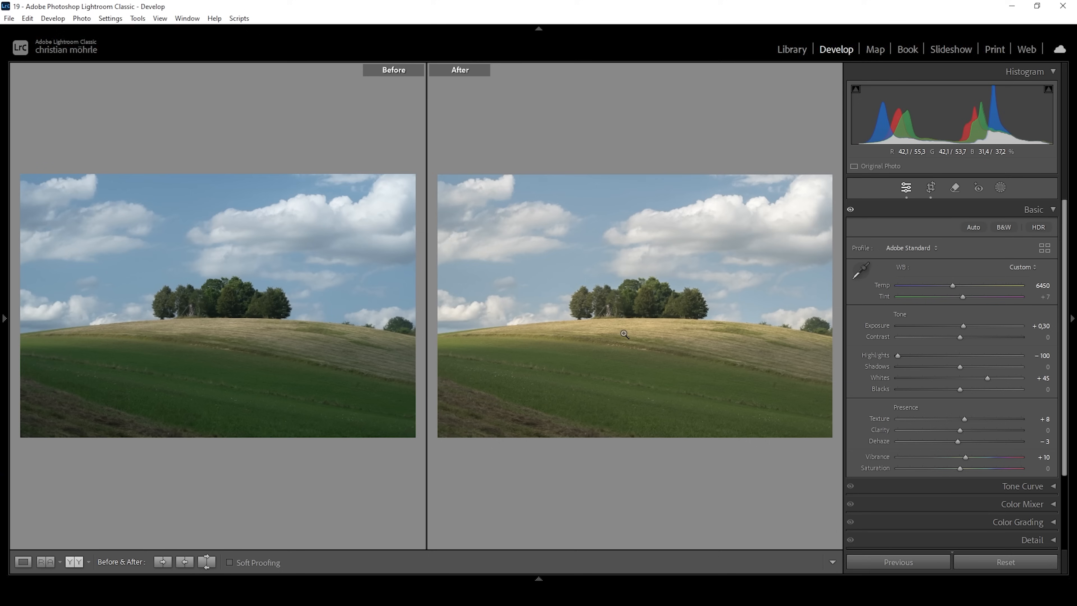
pyautogui.moveTo(630, 335)
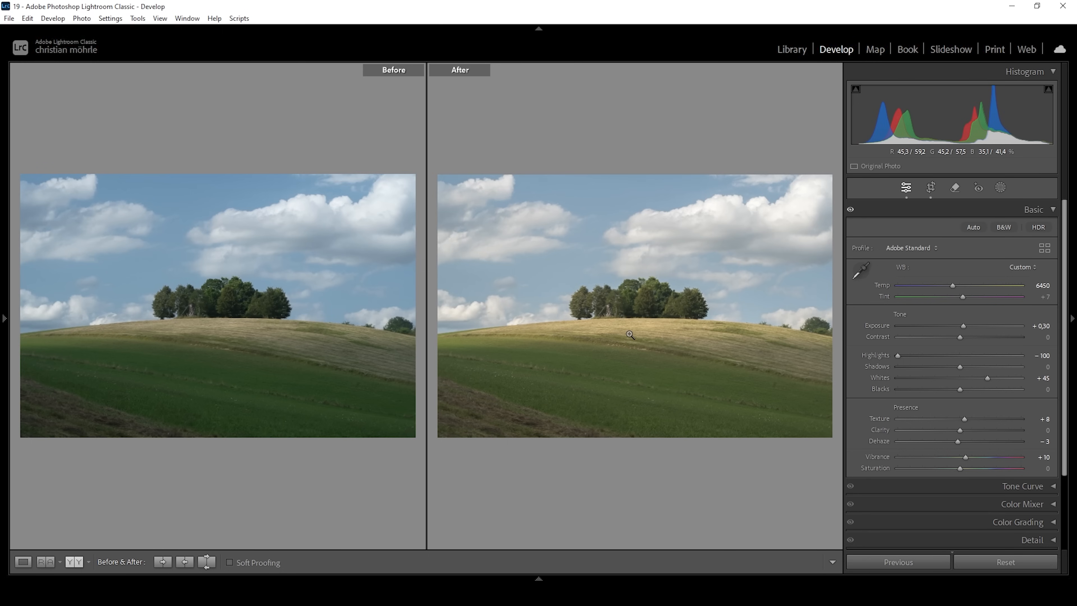
pyautogui.click(23, 562)
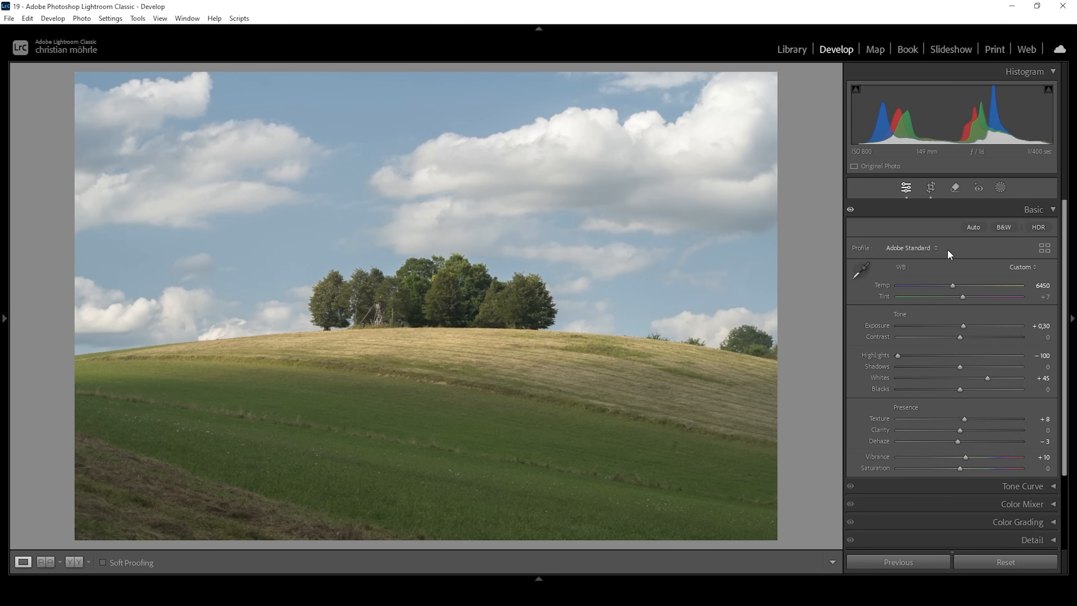
# - Show the Masking options with the Range mask types (Color, Luminance, Depth) listed
pyautogui.click(999, 187)
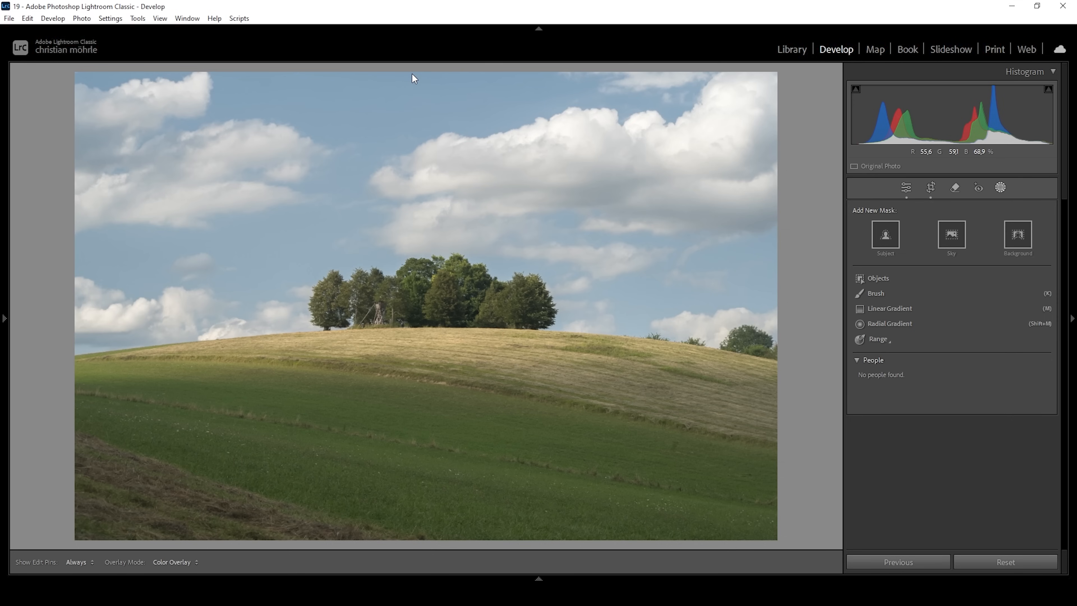
pyautogui.moveTo(389, 71)
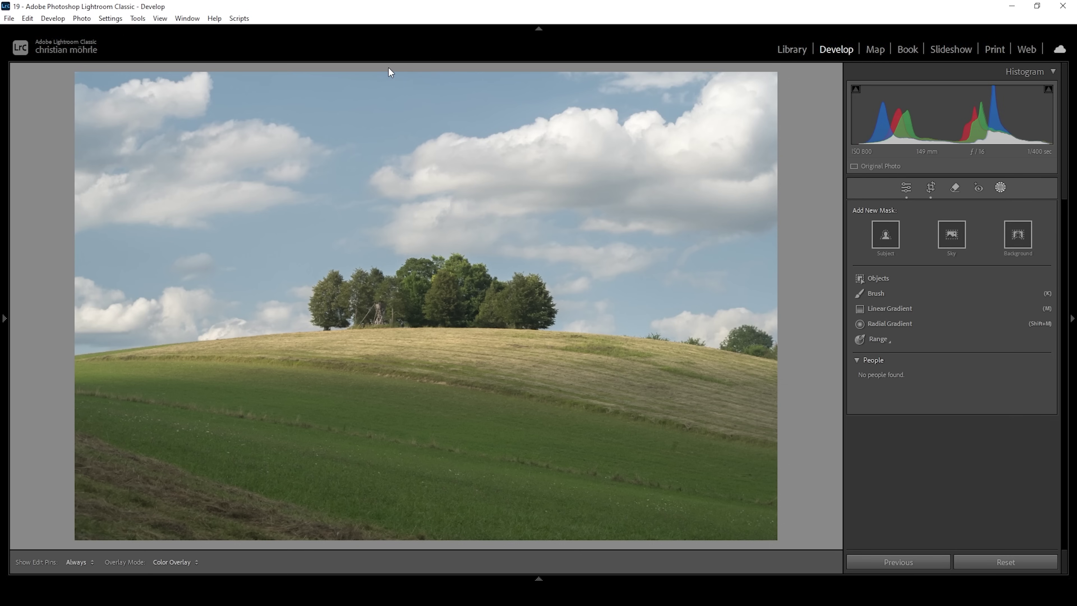
pyautogui.moveTo(585, 120)
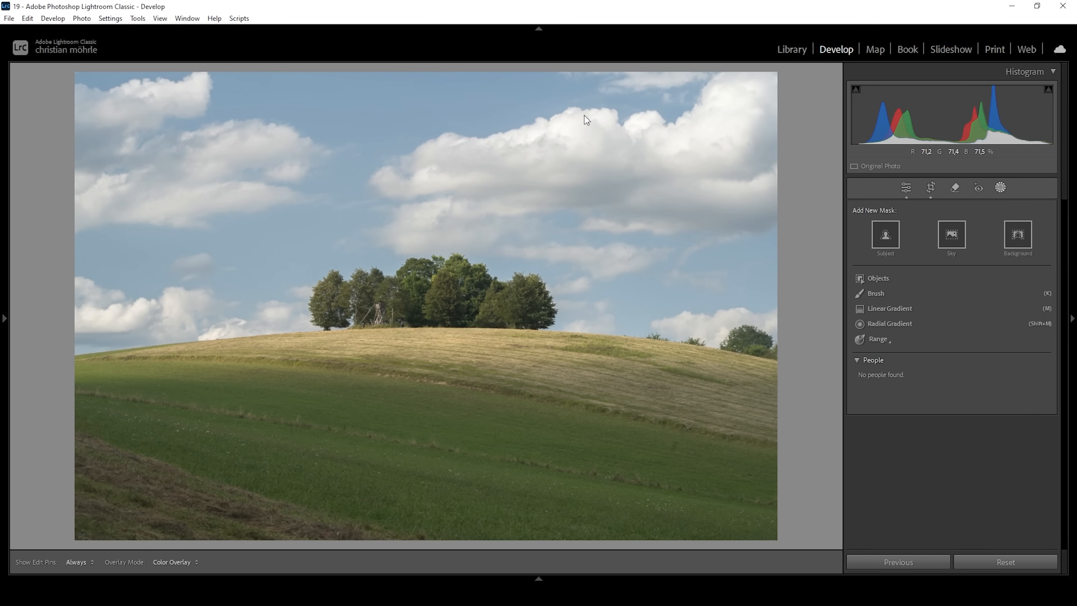
pyautogui.moveTo(456, 113)
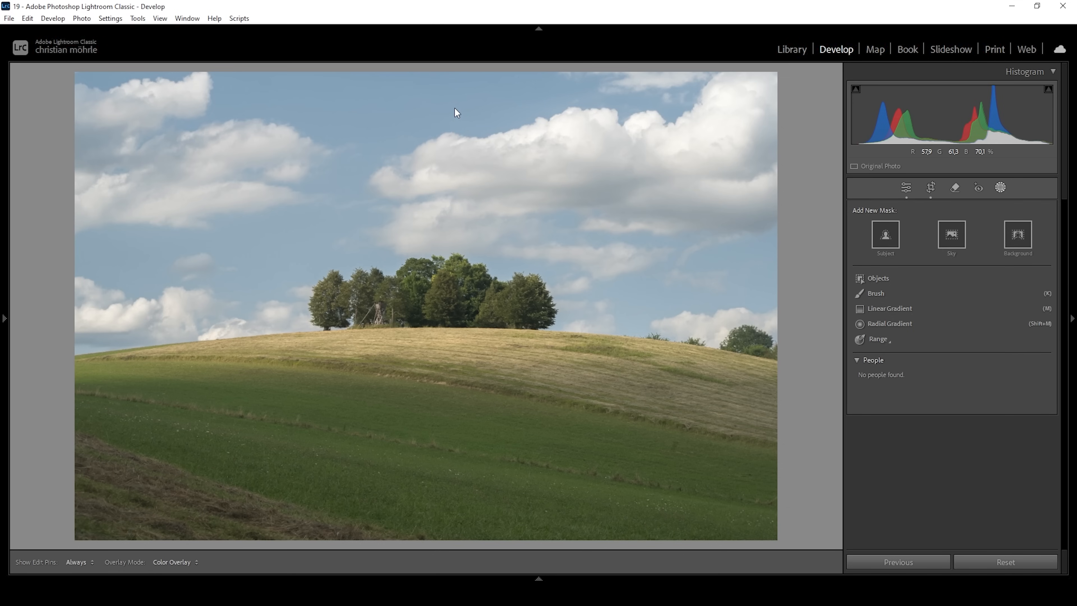
pyautogui.moveTo(946, 143)
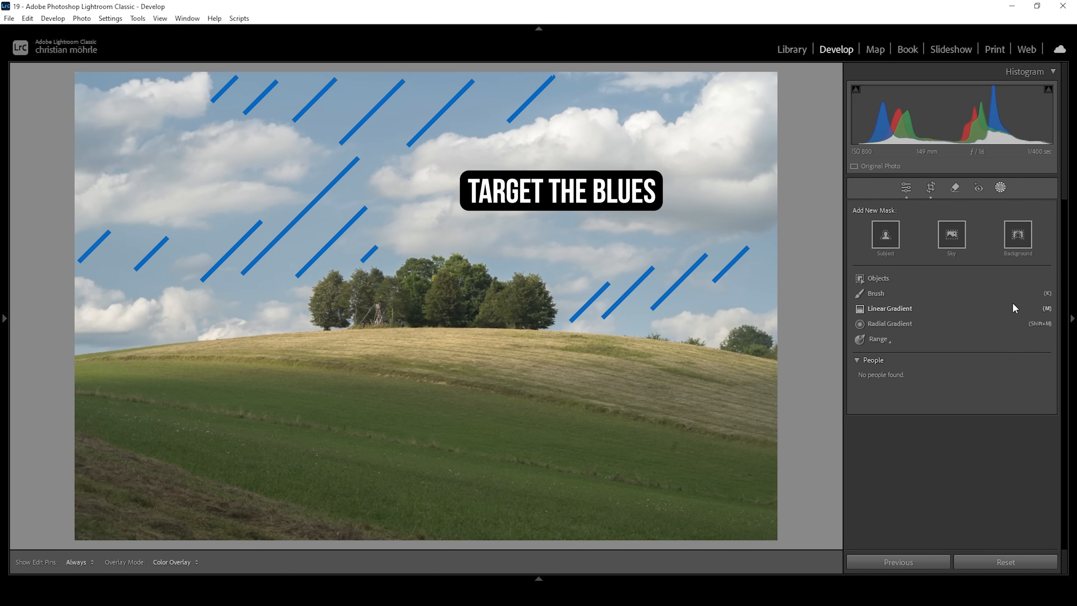
pyautogui.click(877, 339)
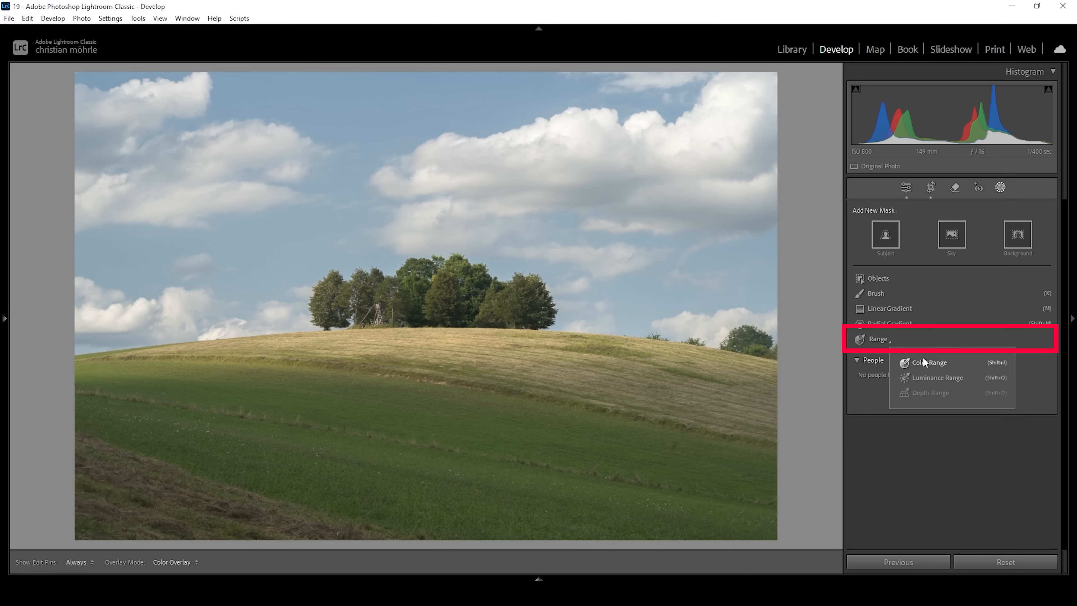
# - Create a Color Range mask sampled from the blue sky above the hill
pyautogui.click(930, 362)
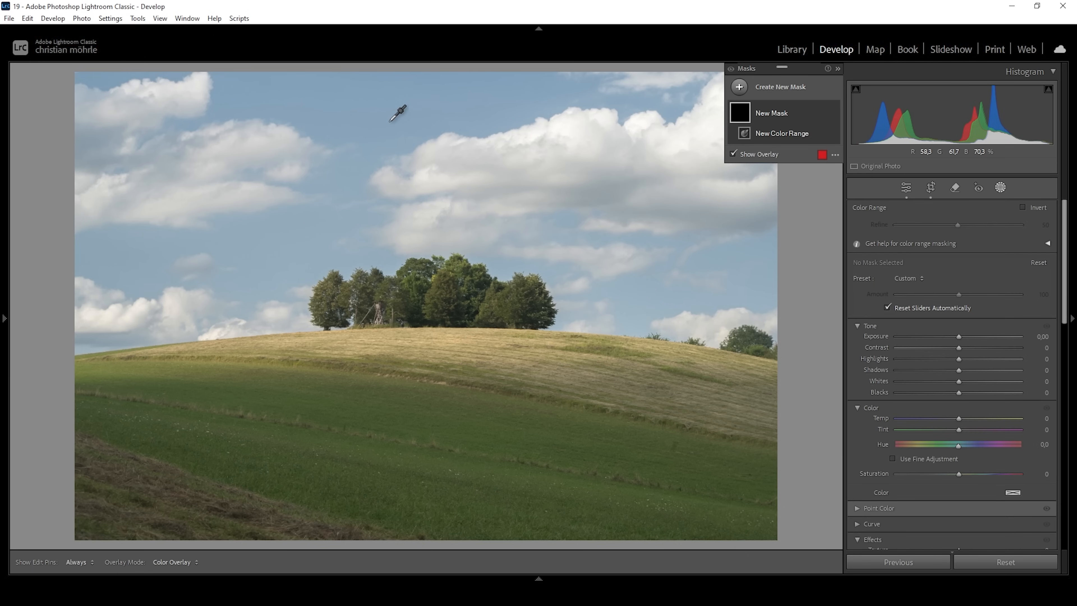
pyautogui.click(397, 112)
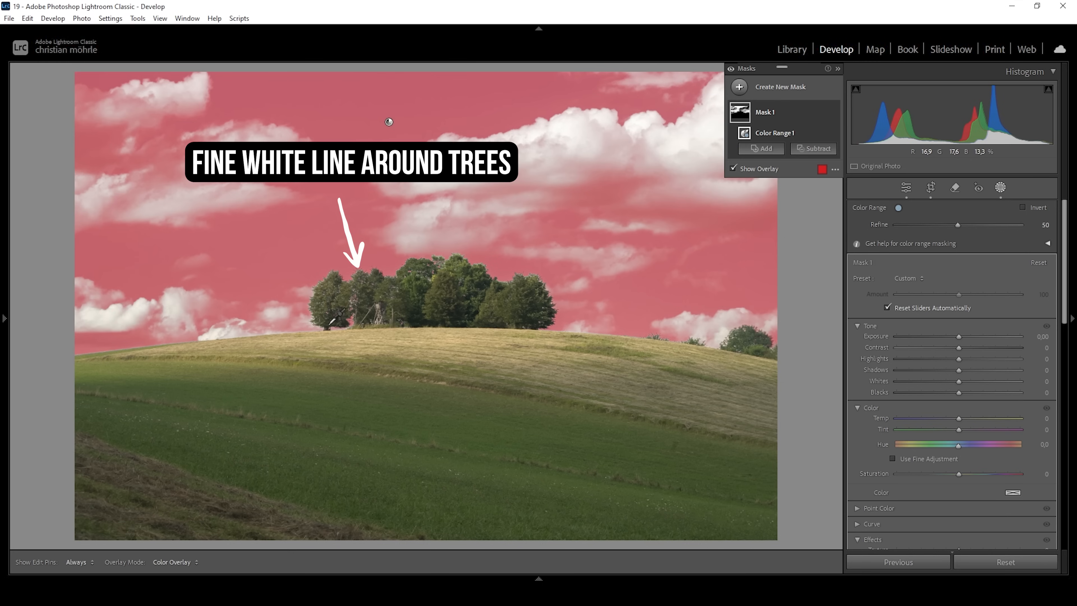
pyautogui.moveTo(428, 263)
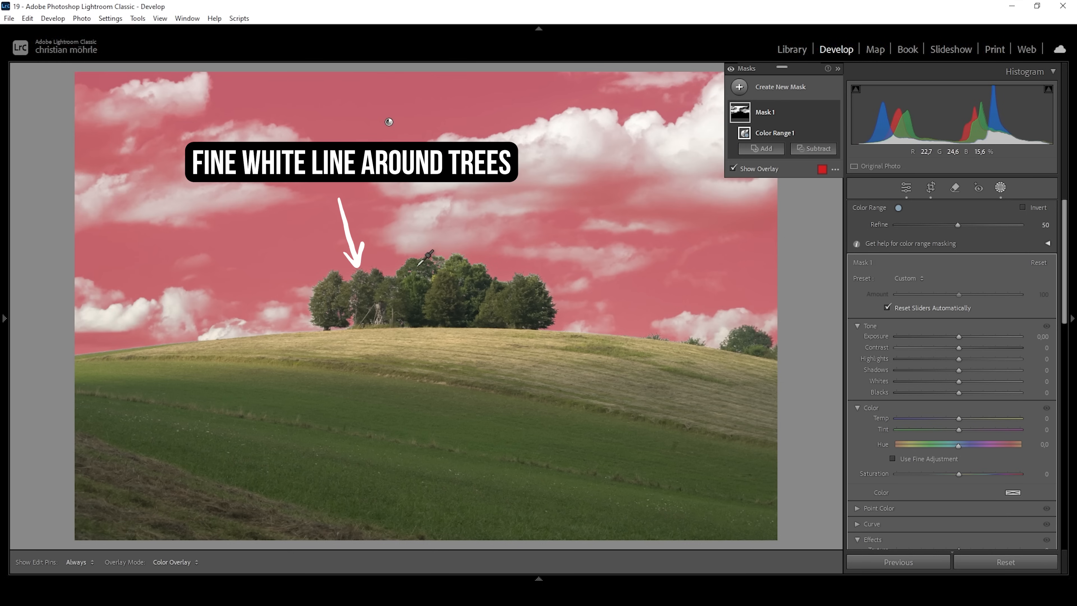
pyautogui.moveTo(546, 267)
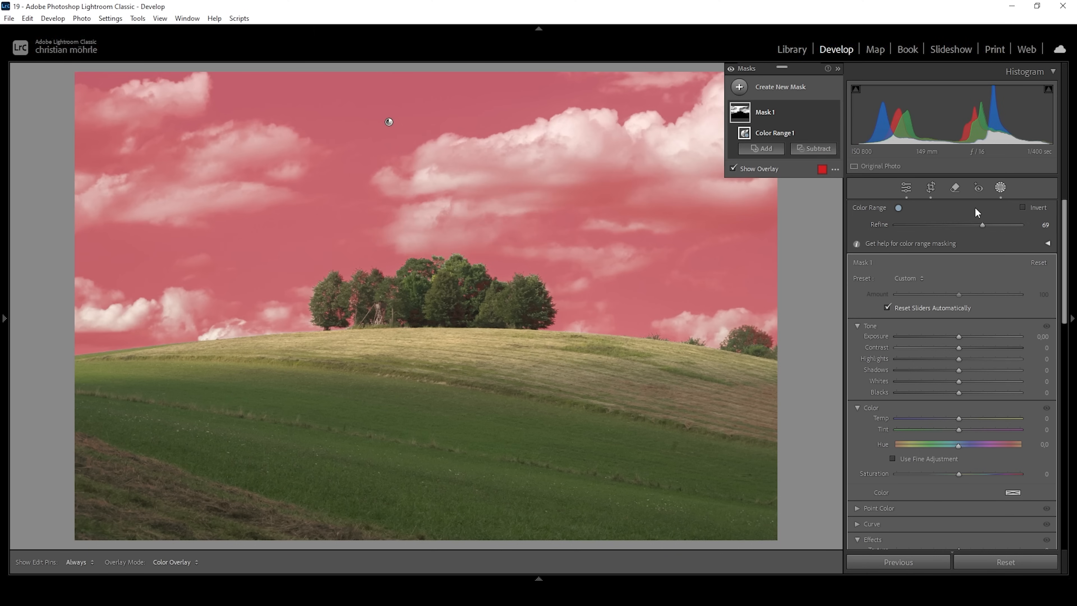
pyautogui.moveTo(816, 148)
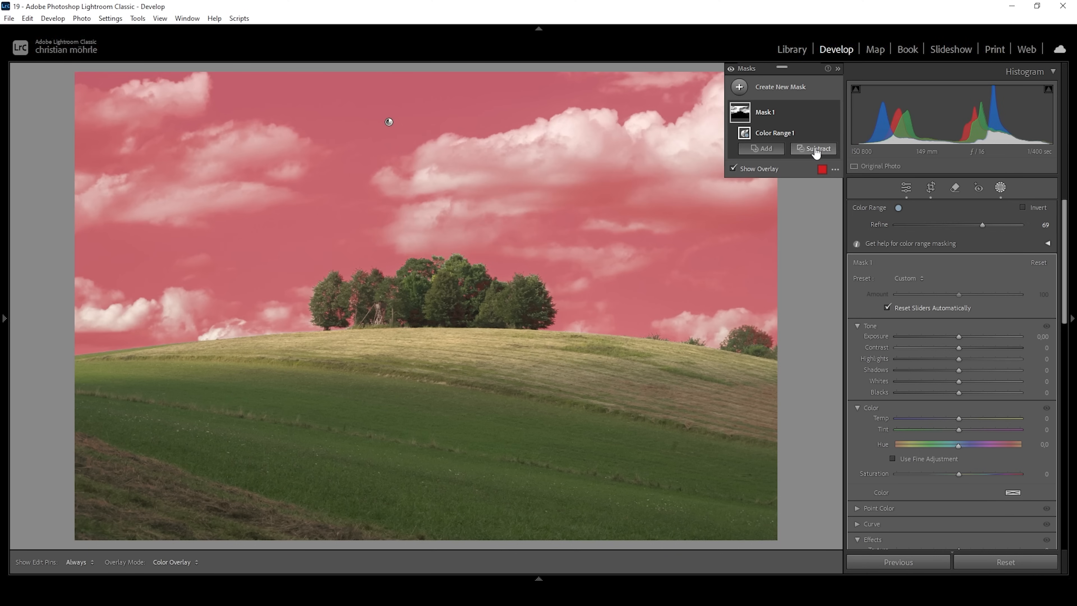
# - Subtract a radial gradient around the tree clump from the sky mask
pyautogui.click(817, 148)
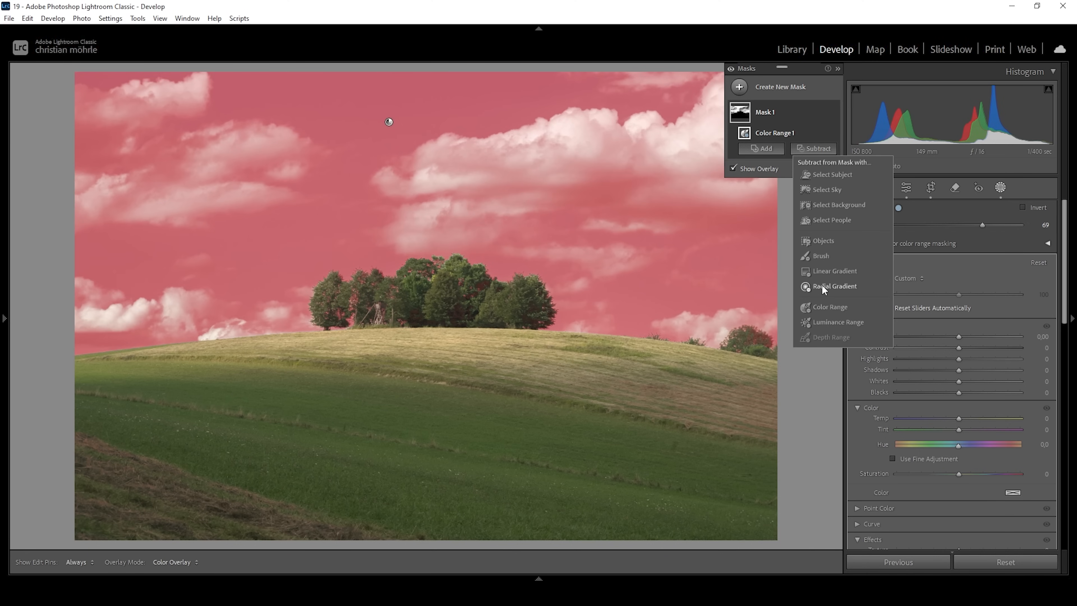
pyautogui.click(835, 285)
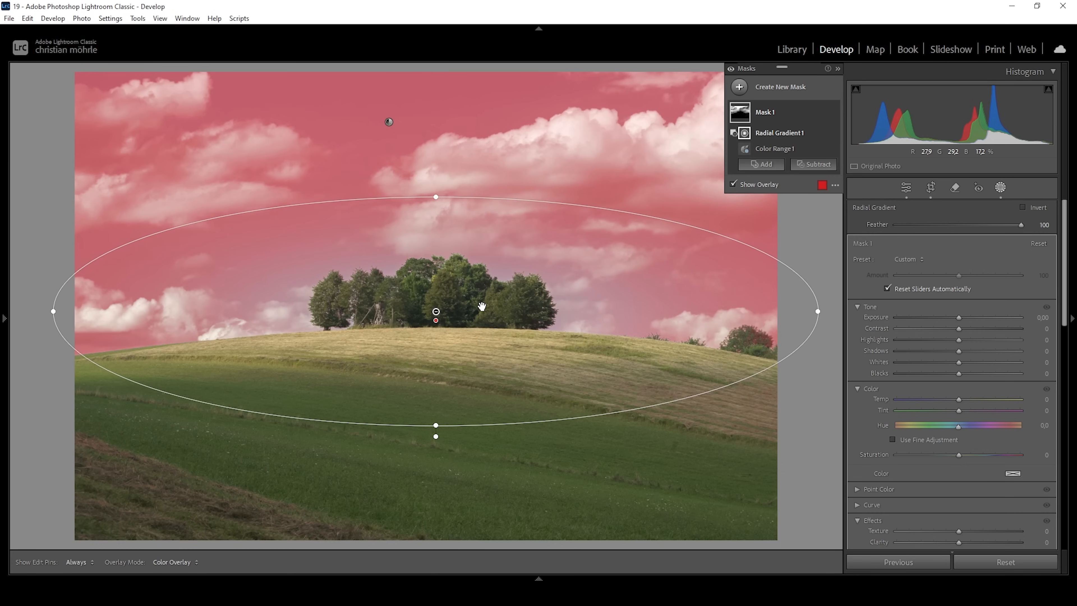
pyautogui.moveTo(592, 276)
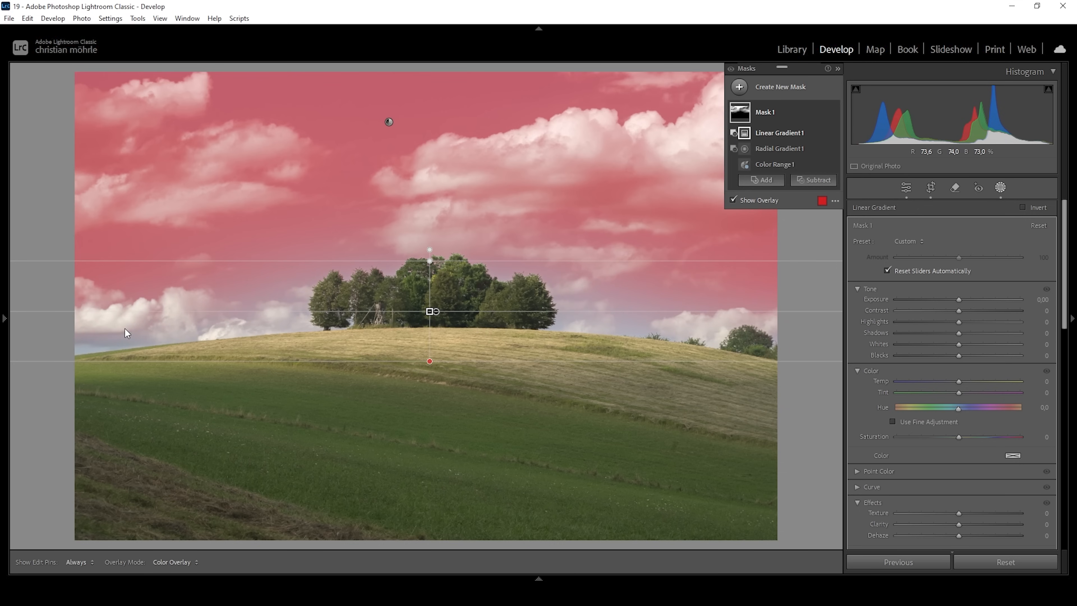
pyautogui.moveTo(327, 208)
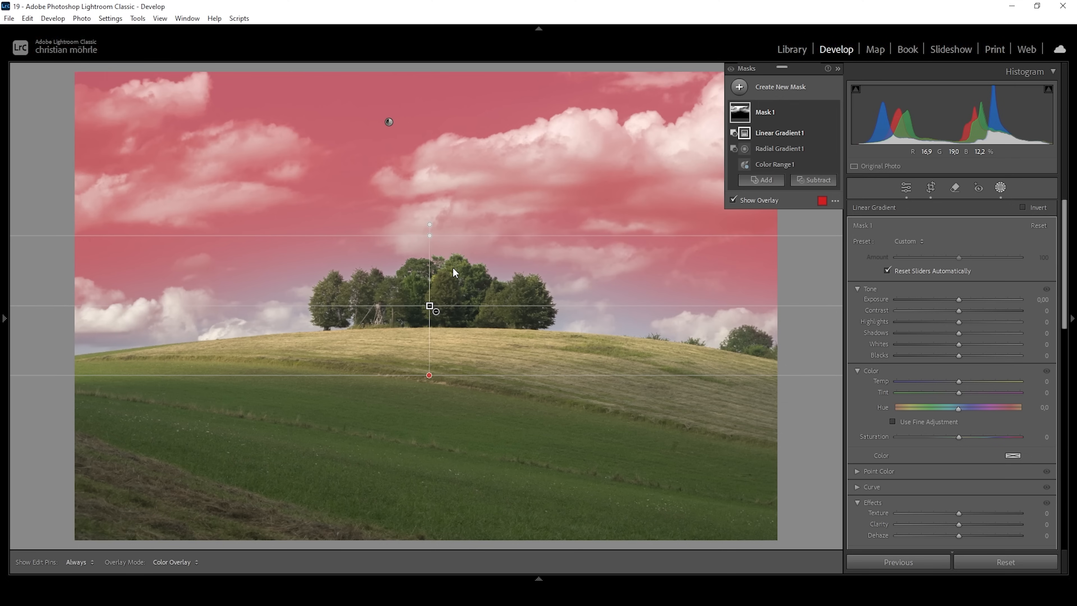
pyautogui.moveTo(774, 164)
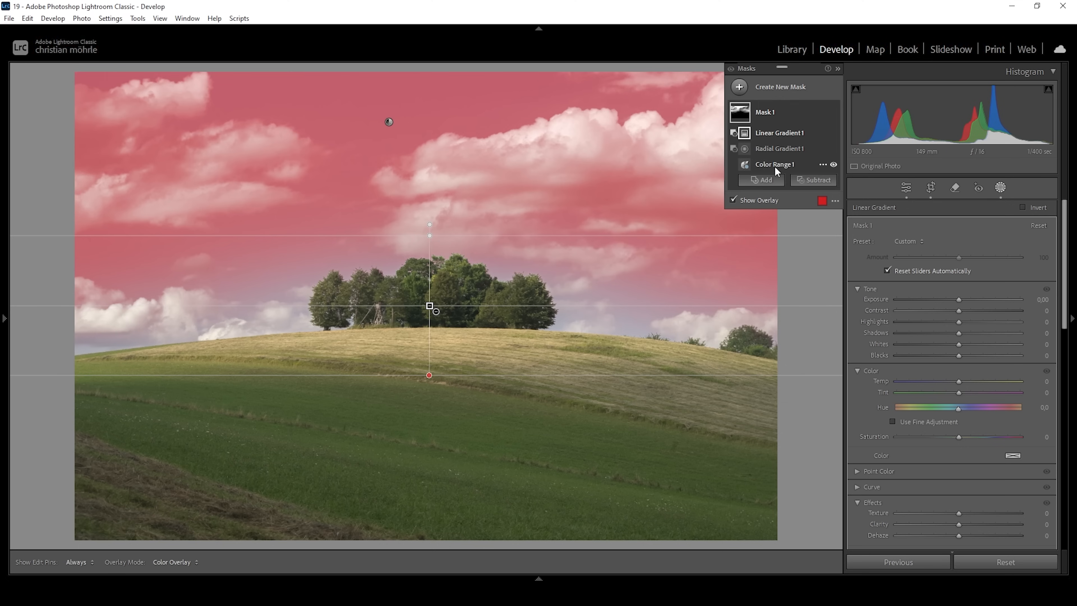
# - Subtract a color range sampled from a white cloud so the clouds leave the sky mask
pyautogui.click(775, 165)
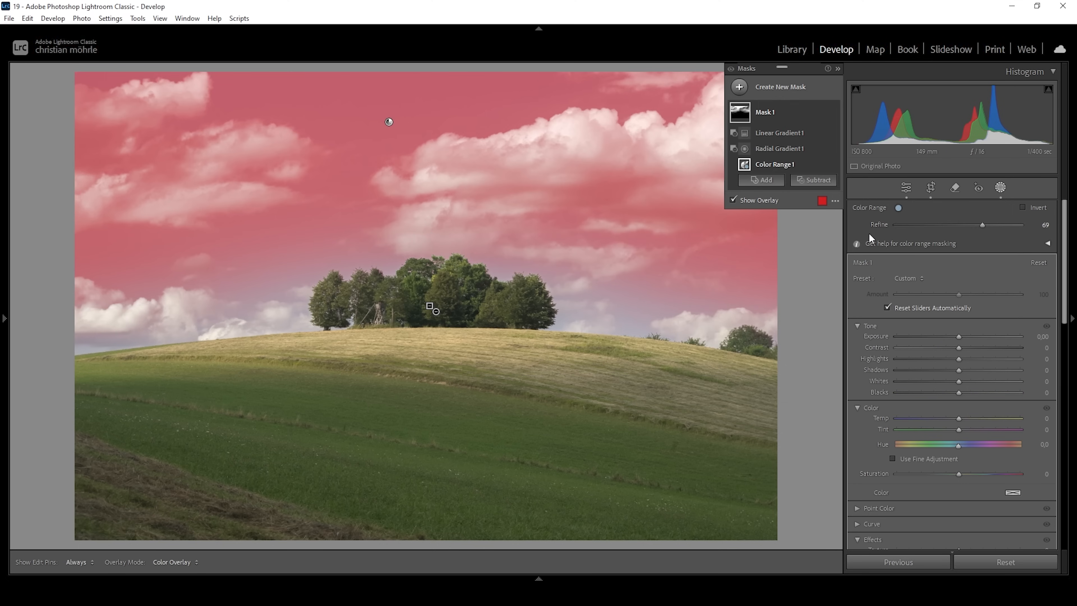
pyautogui.moveTo(562, 170)
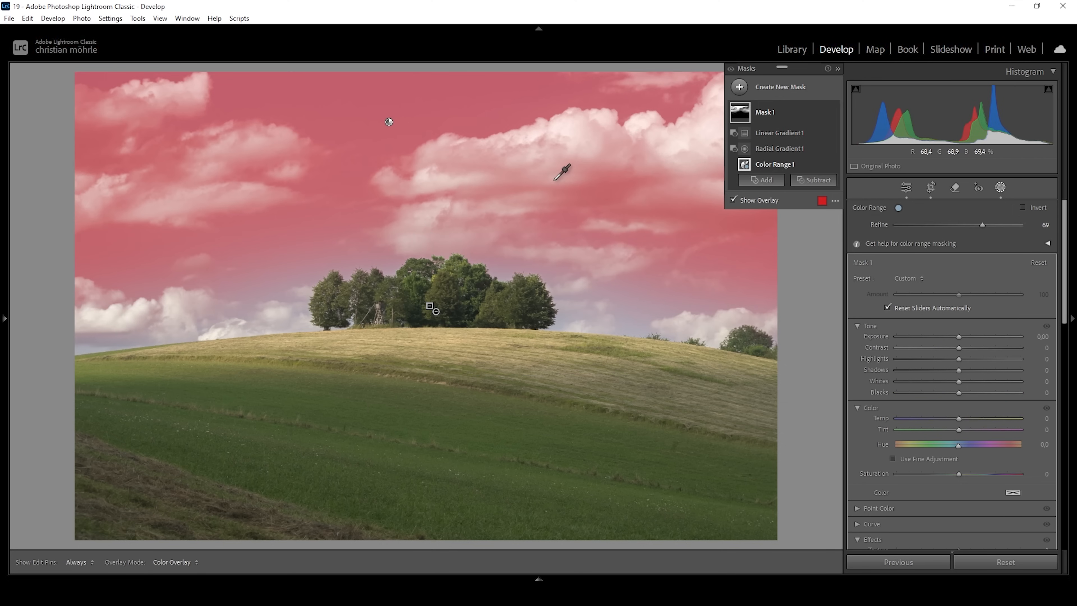
pyautogui.moveTo(609, 174)
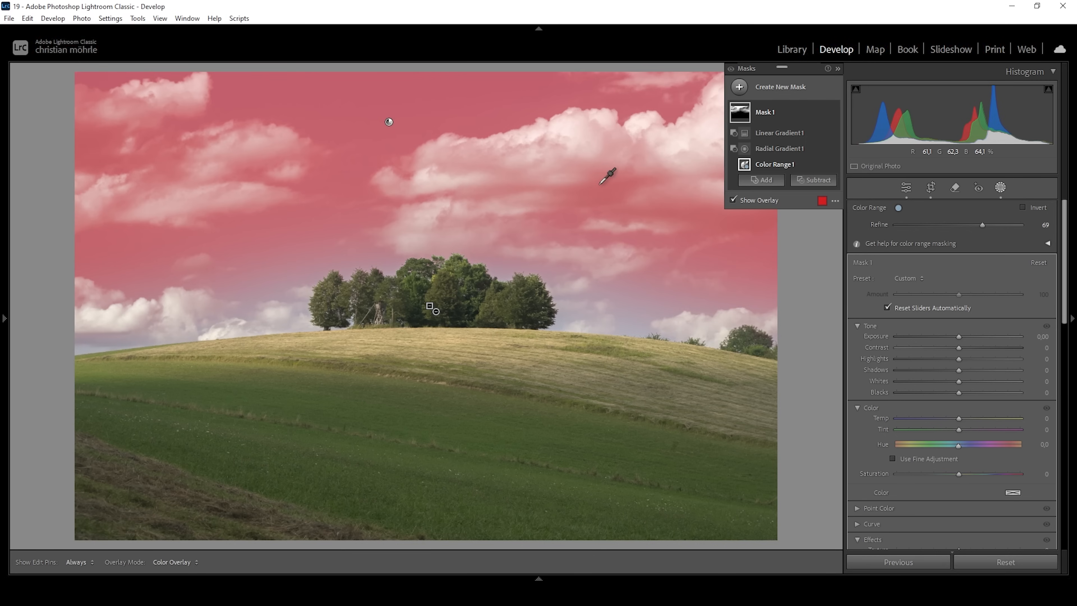
pyautogui.click(814, 180)
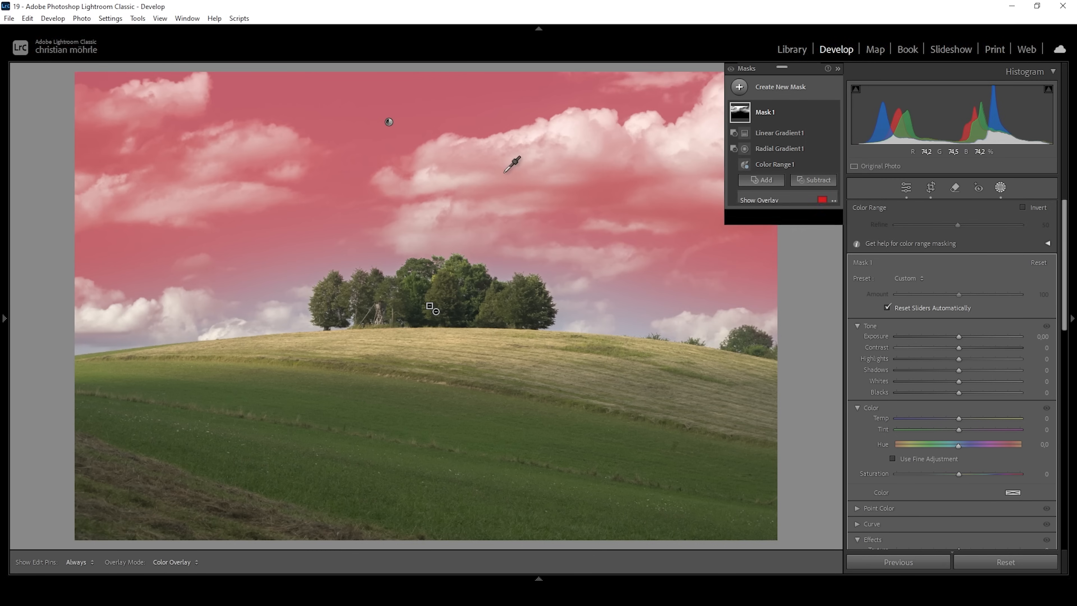
pyautogui.click(761, 195)
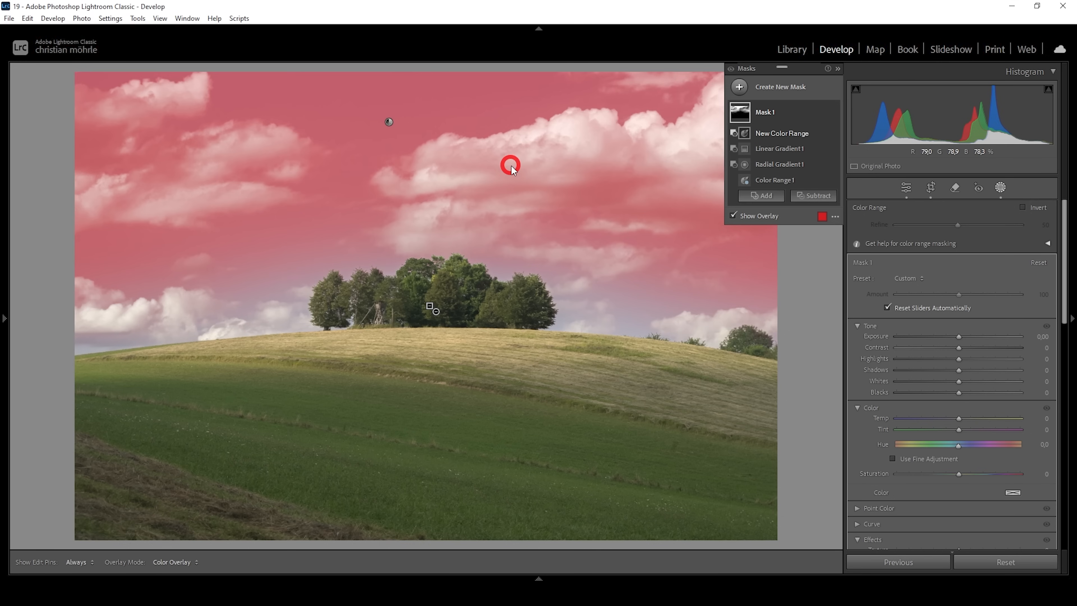
pyautogui.click(511, 165)
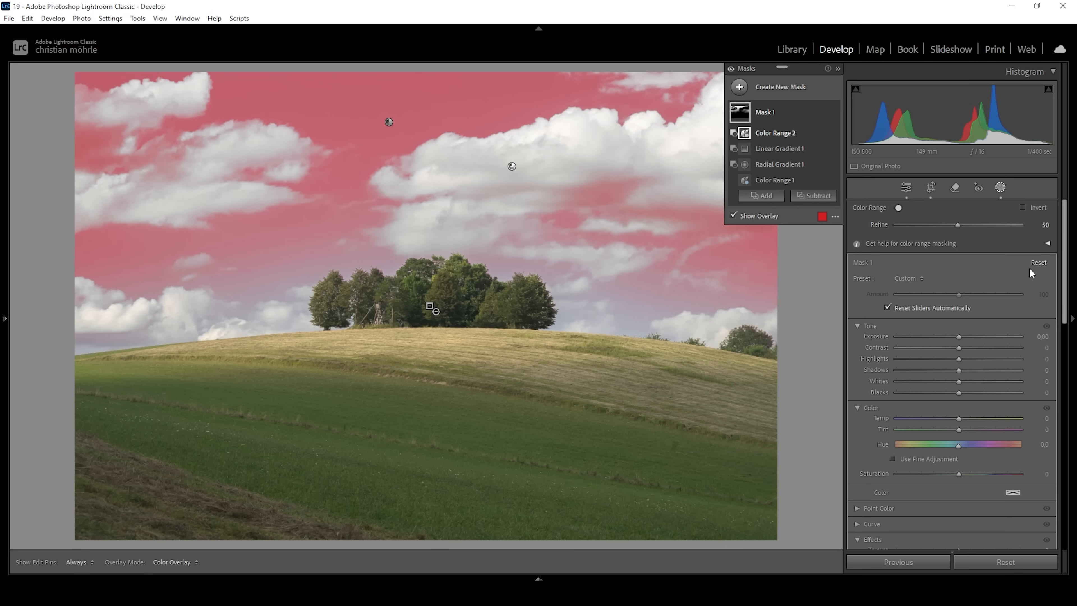
pyautogui.moveTo(955, 323)
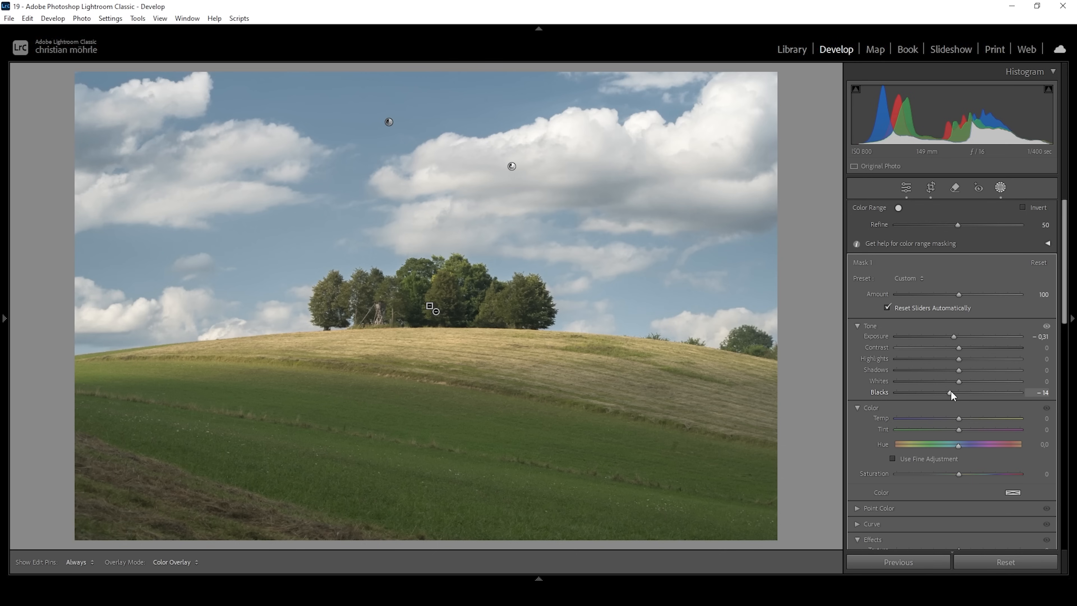
pyautogui.moveTo(952, 398)
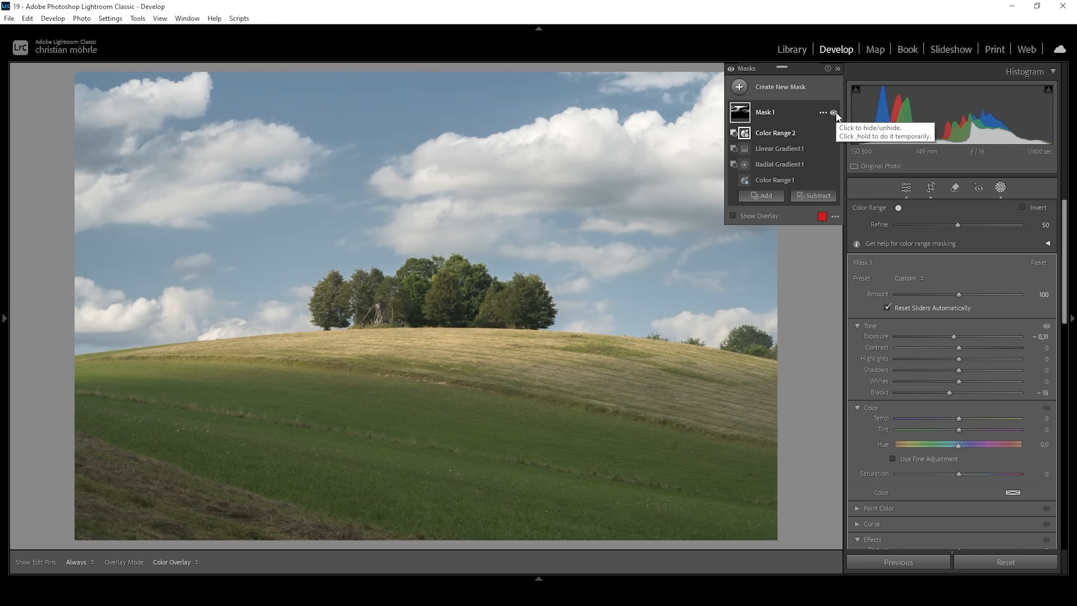
# - Toggle the sky mask's visibility to compare the darkened sky against the original
pyautogui.click(834, 113)
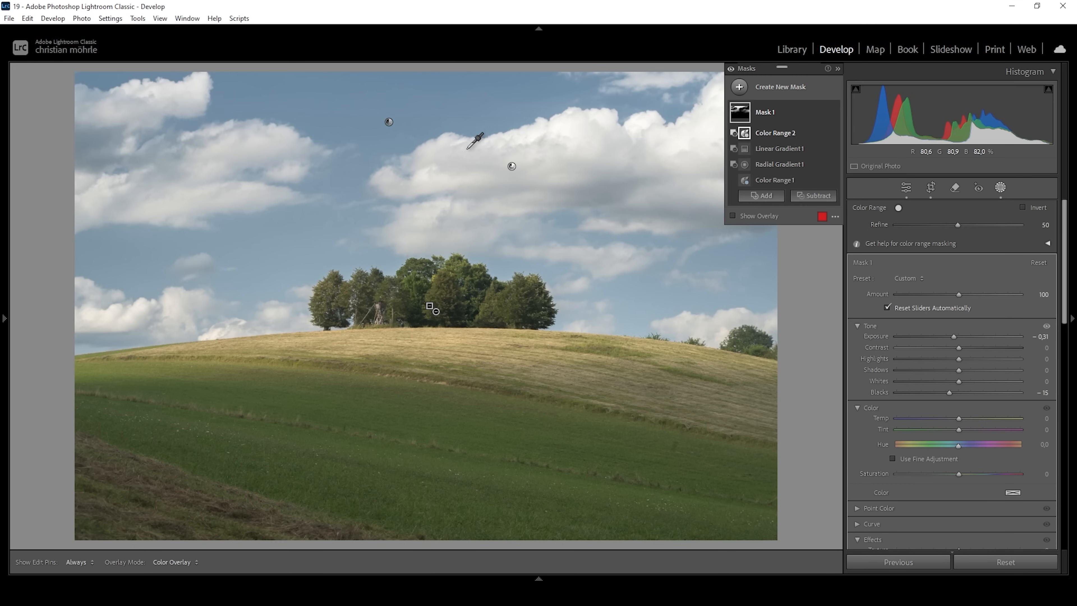
pyautogui.moveTo(750, 149)
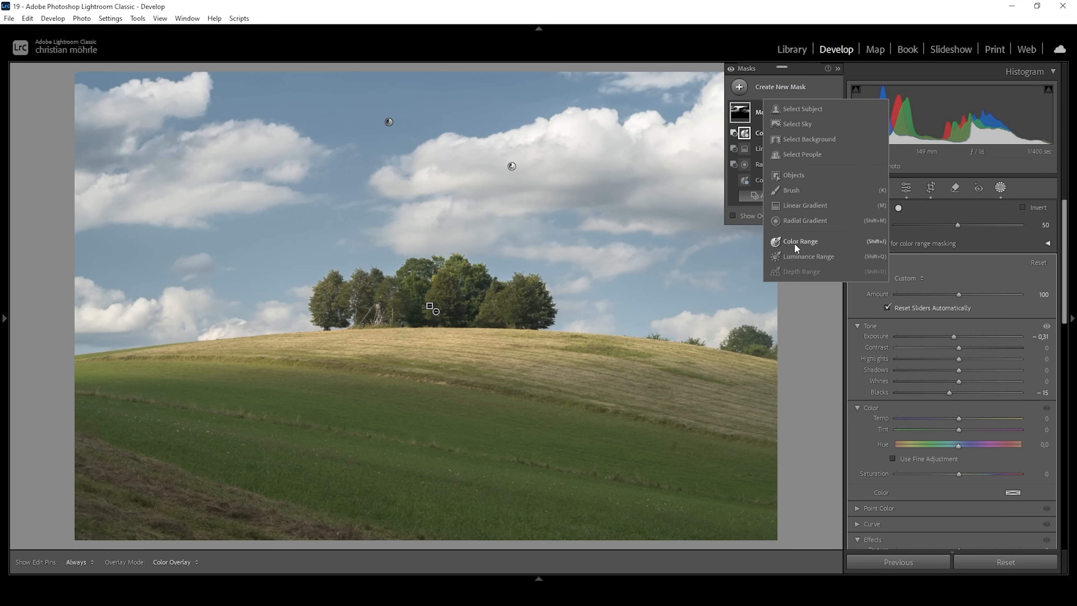
# - Create a second Color Range mask sampled from the blue sky near the top
pyautogui.click(800, 243)
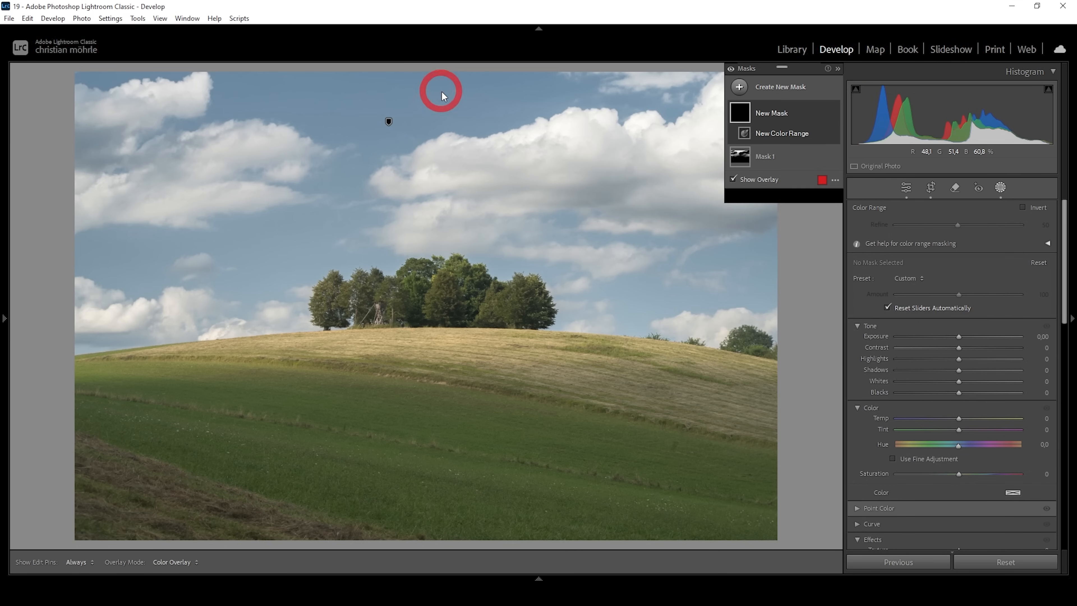
pyautogui.click(442, 91)
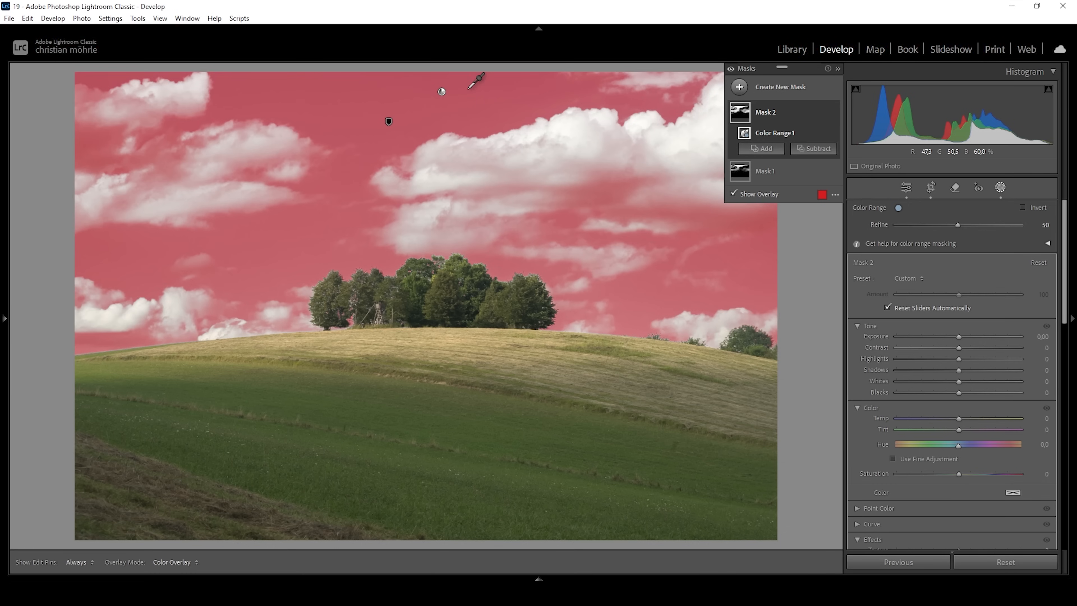
pyautogui.moveTo(820, 269)
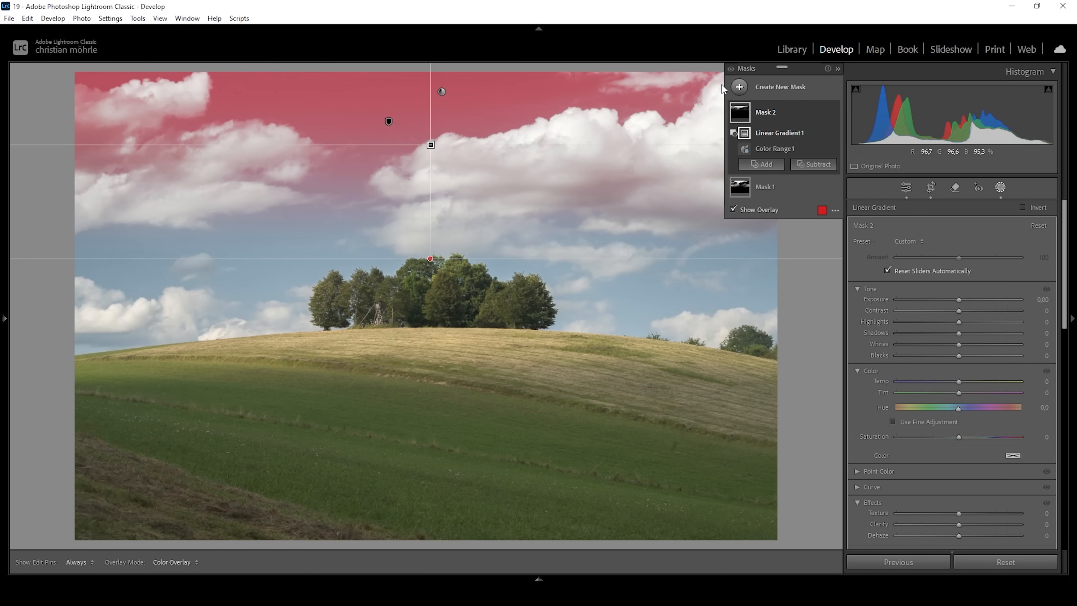
pyautogui.moveTo(607, 92)
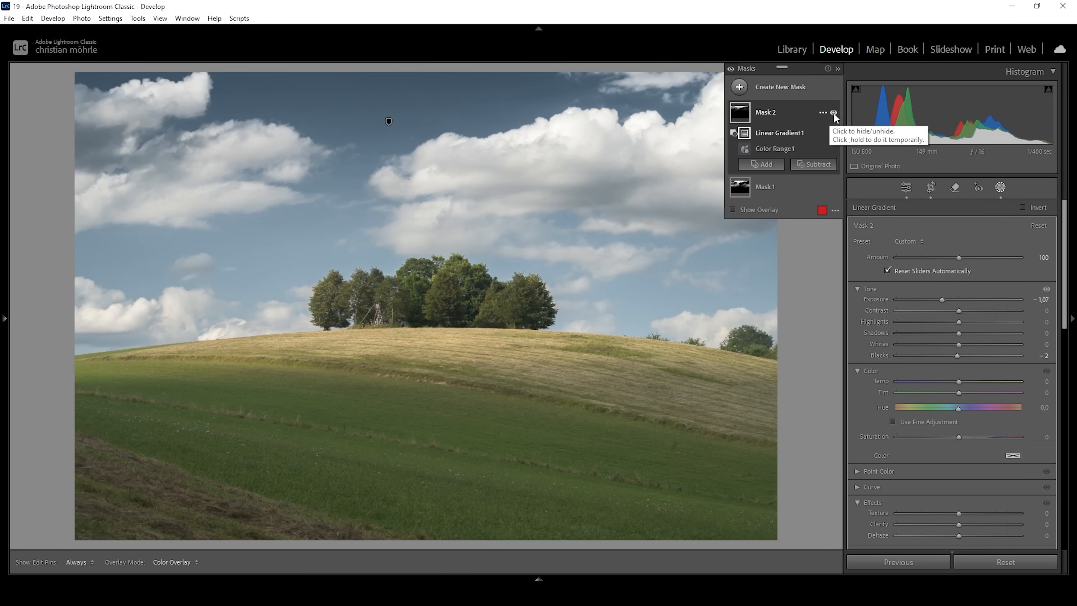
pyautogui.click(833, 113)
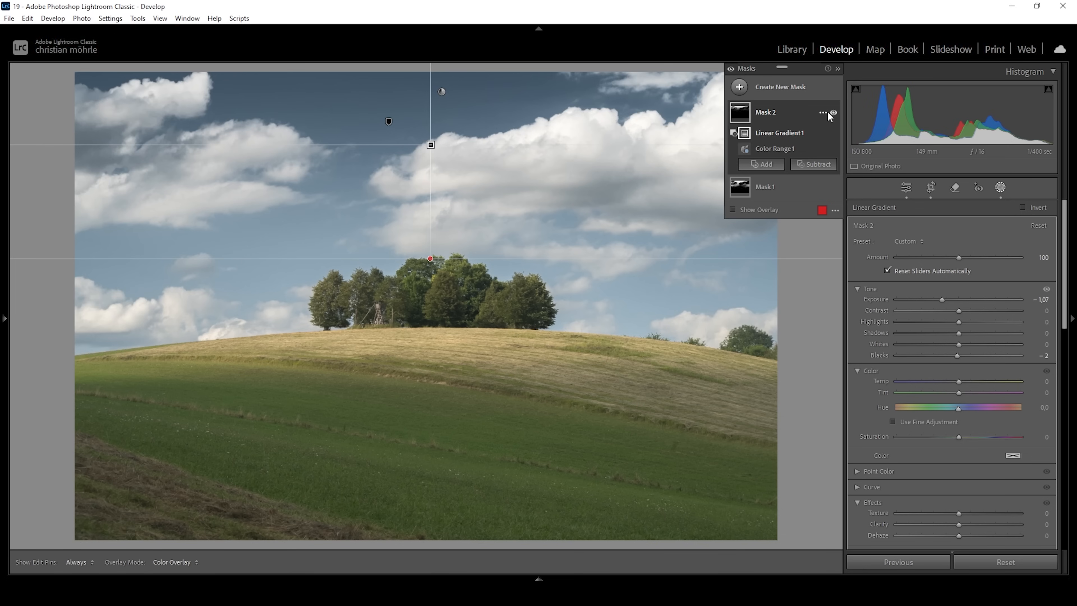
pyautogui.moveTo(318, 334)
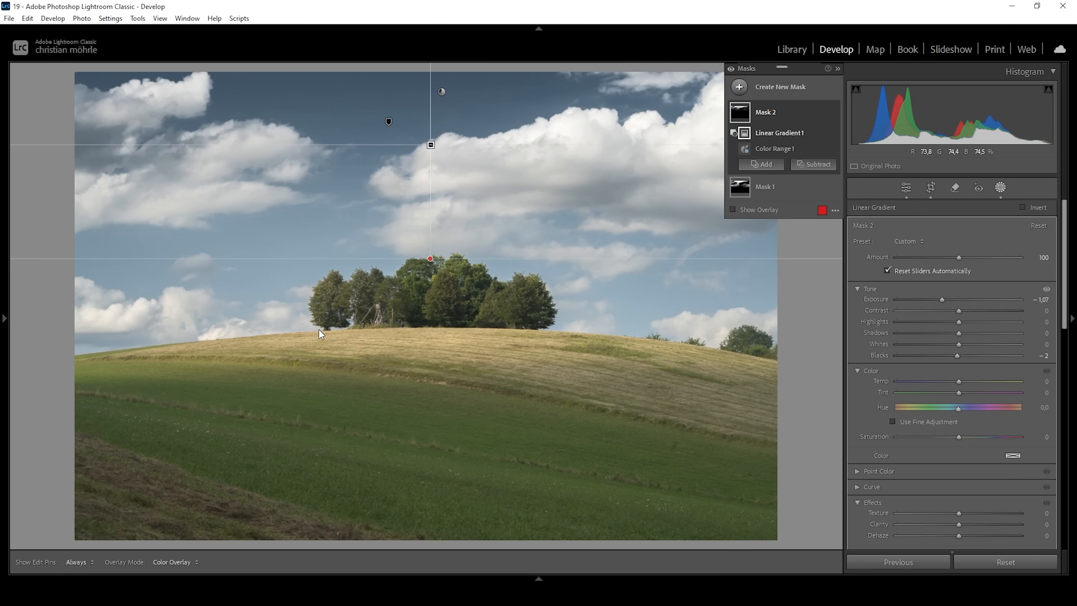
pyautogui.moveTo(414, 88)
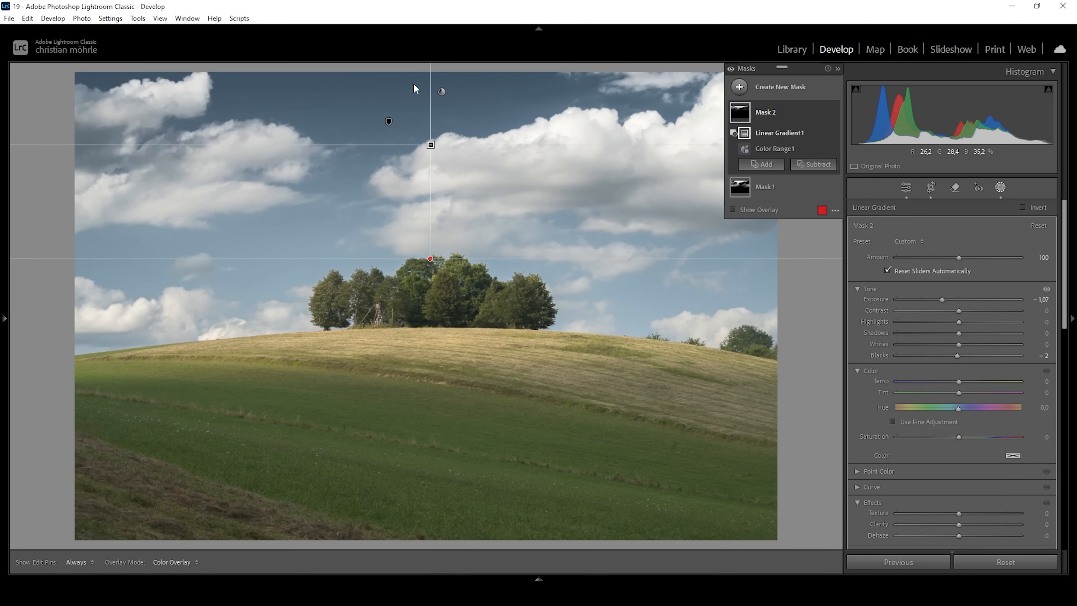
pyautogui.moveTo(436, 91)
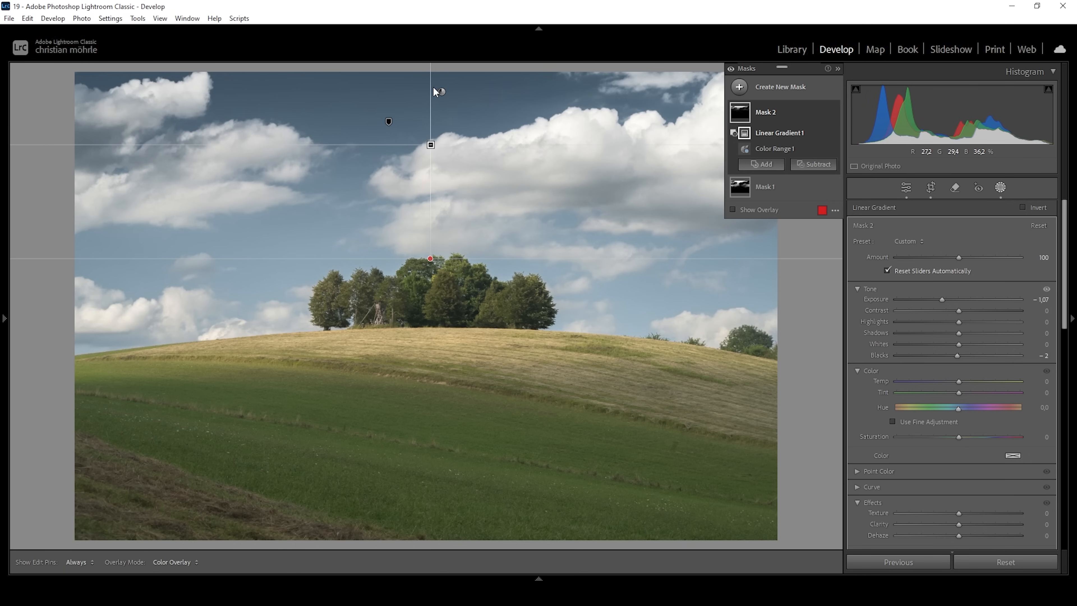
pyautogui.moveTo(386, 97)
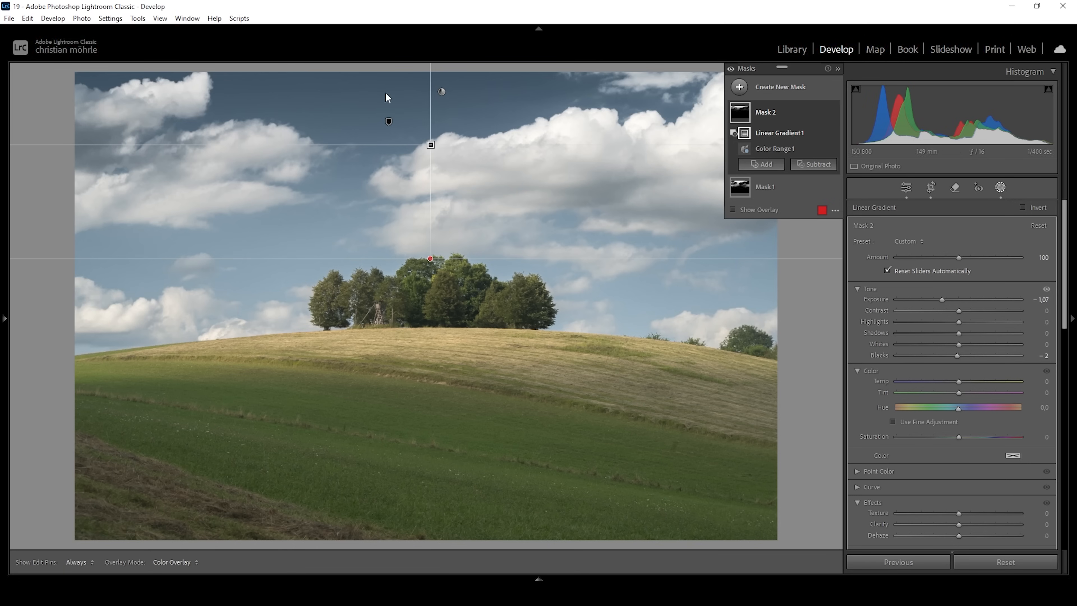
pyautogui.moveTo(443, 111)
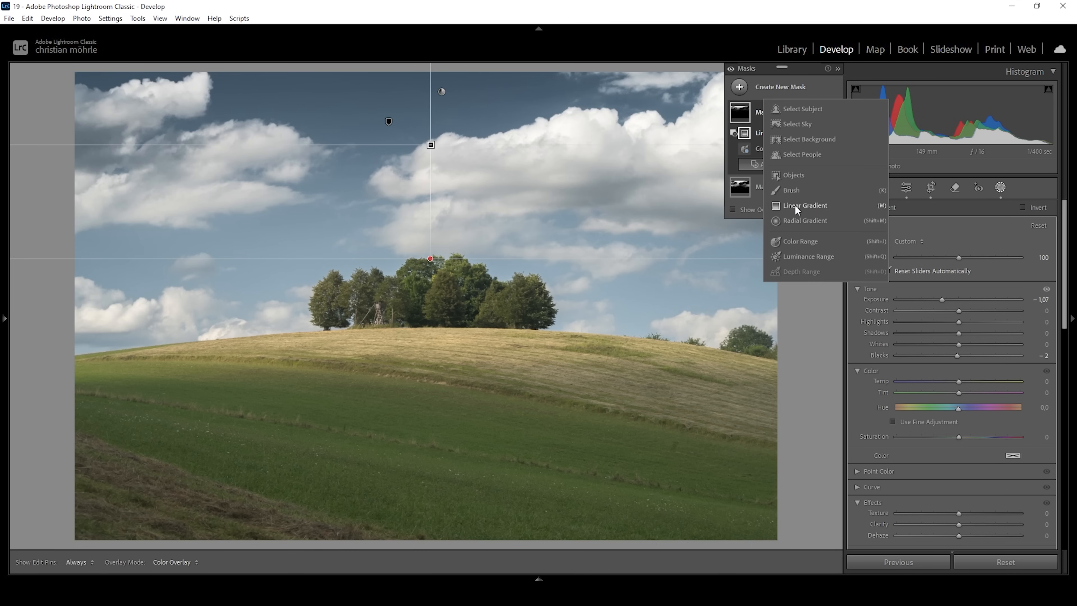
# - Create a third mask as a linear gradient over the upper sky
pyautogui.click(804, 205)
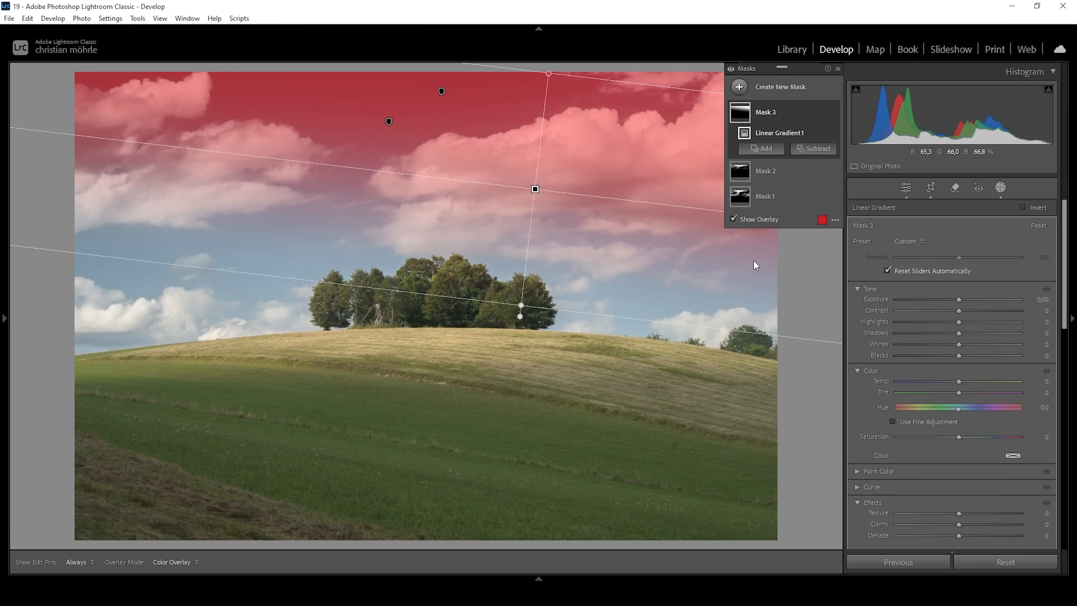
pyautogui.moveTo(1026, 366)
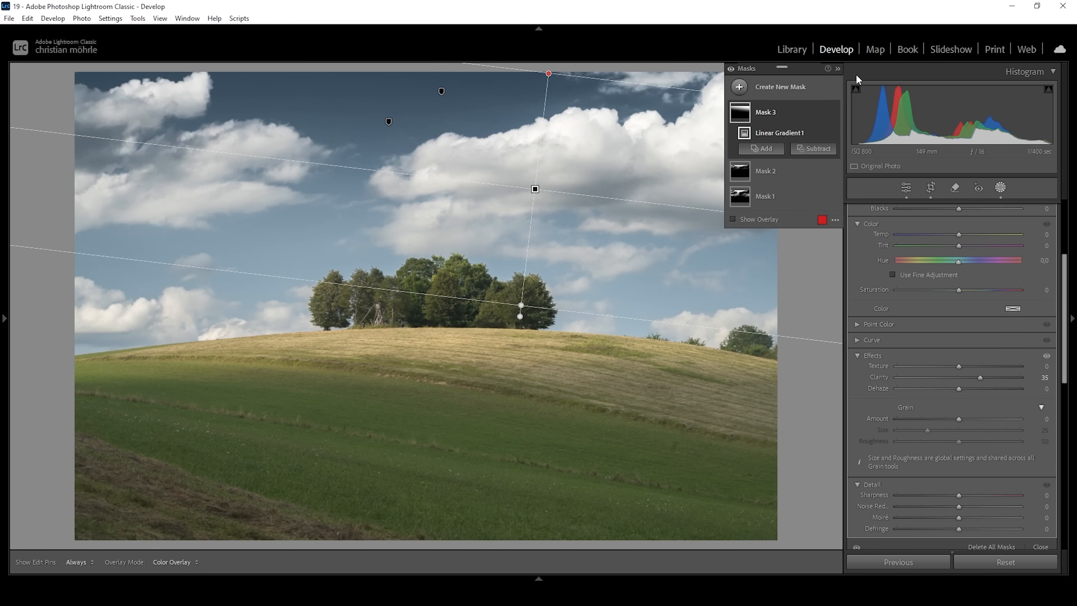
pyautogui.moveTo(734, 80)
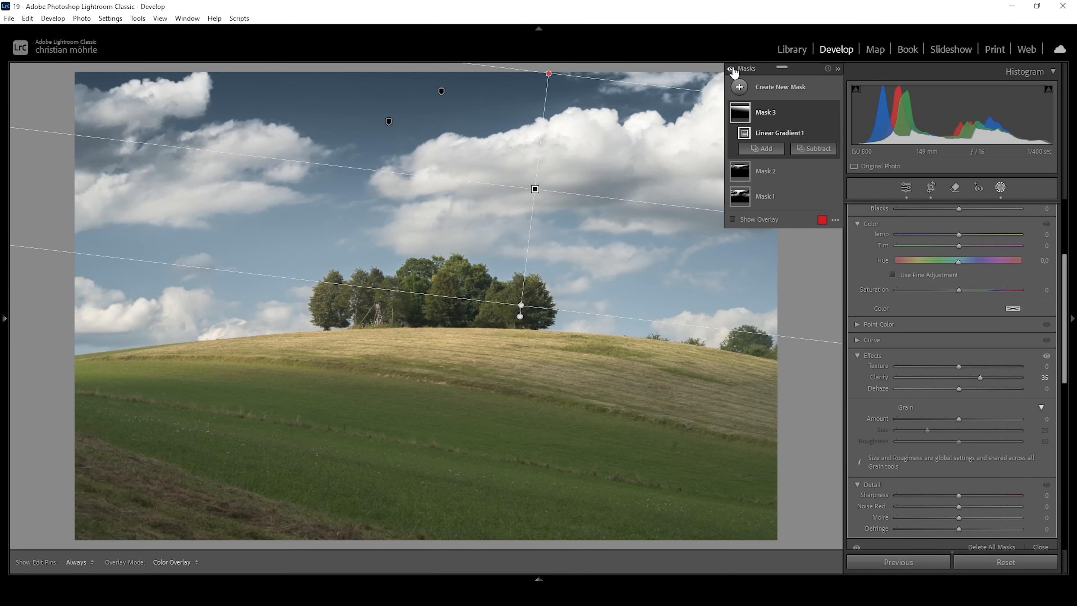
pyautogui.moveTo(426, 193)
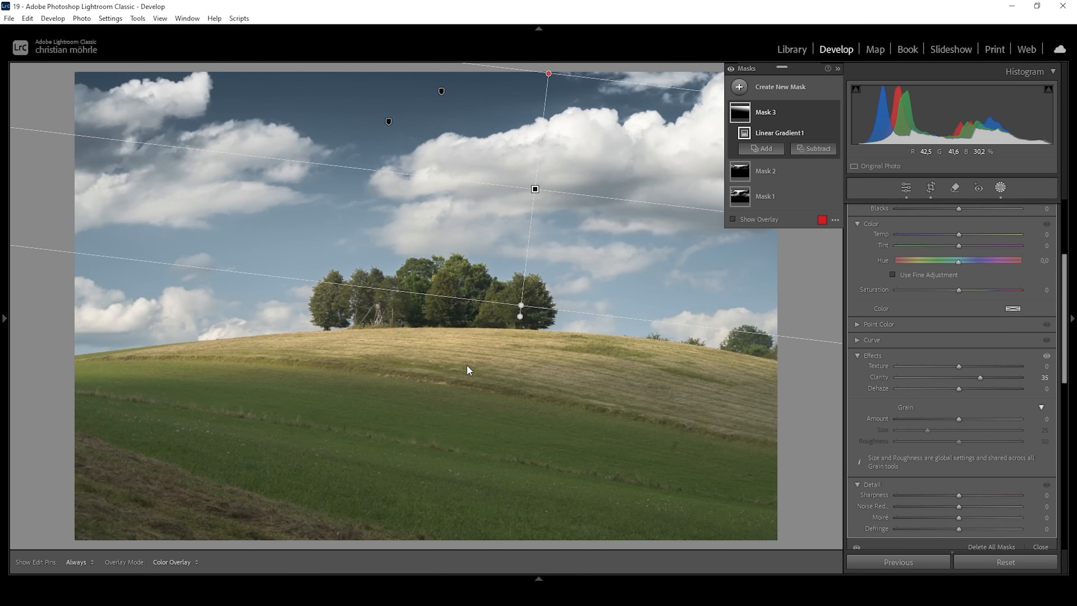
pyautogui.moveTo(462, 483)
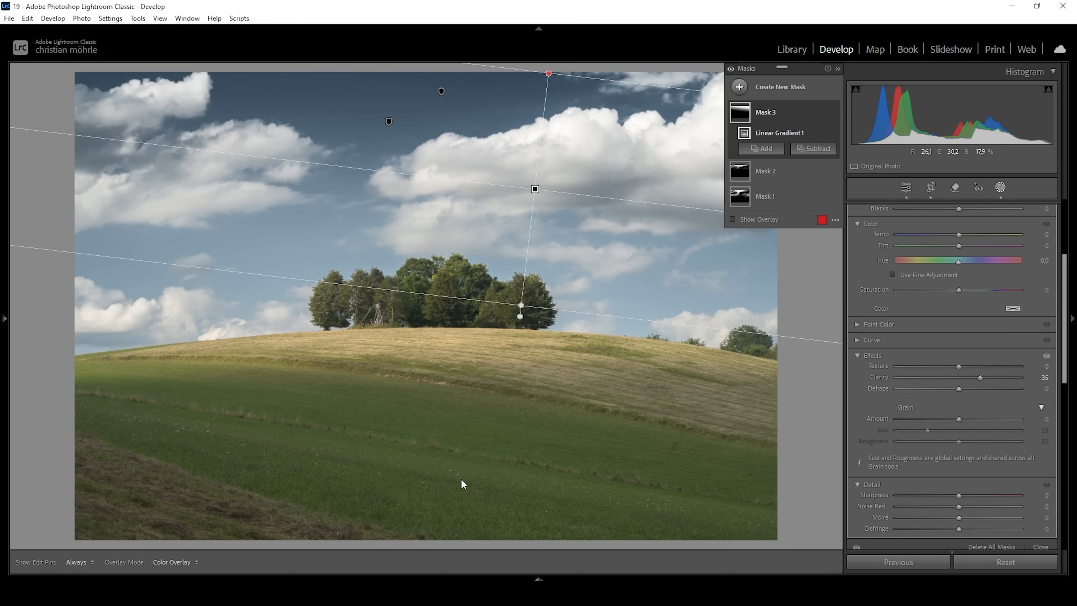
pyautogui.moveTo(240, 350)
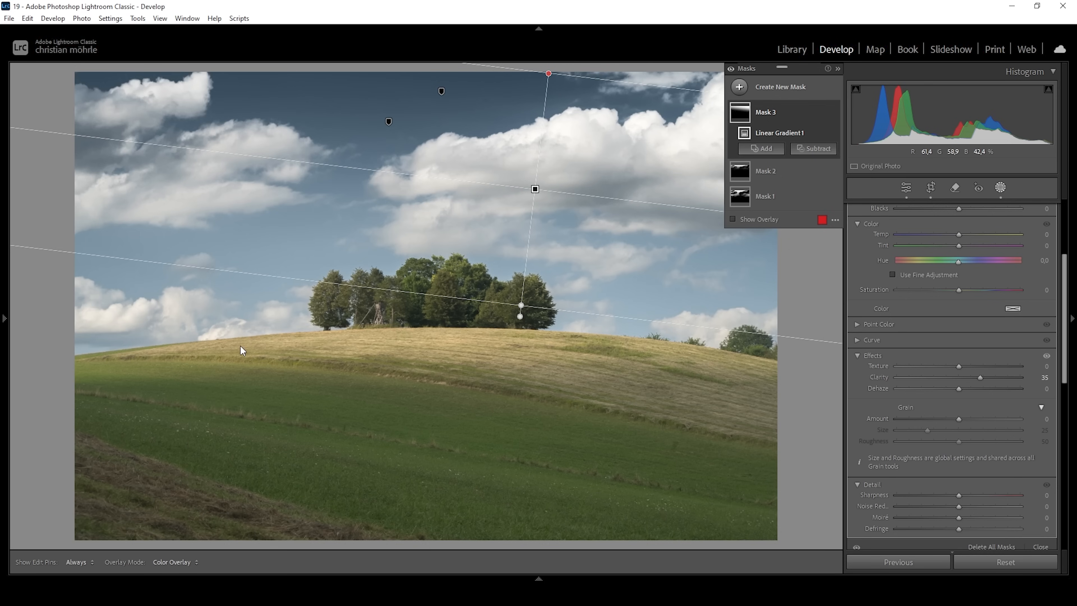
pyautogui.moveTo(319, 350)
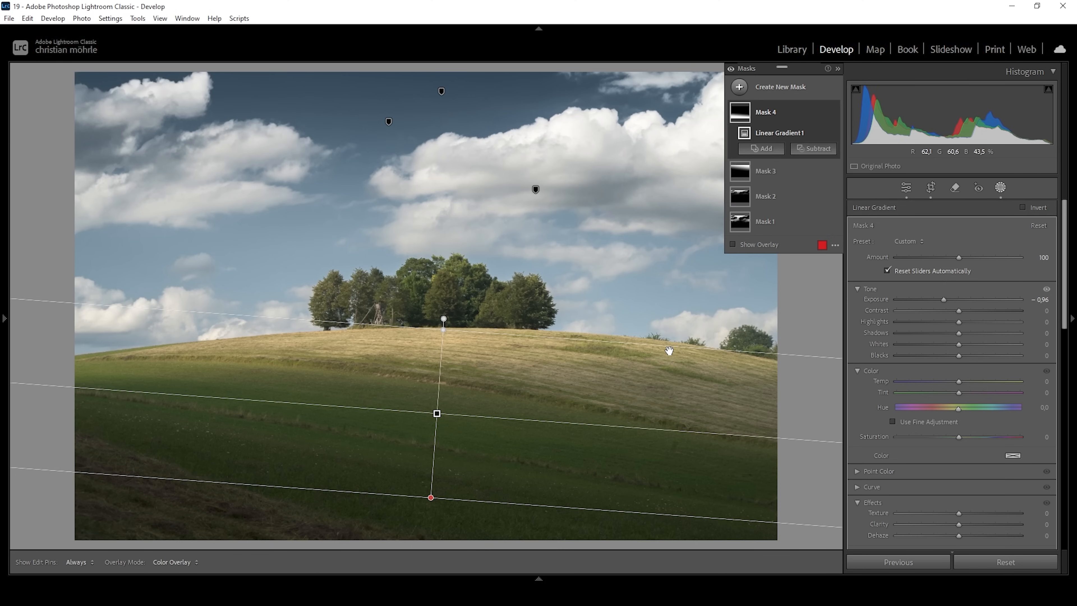
pyautogui.moveTo(831, 416)
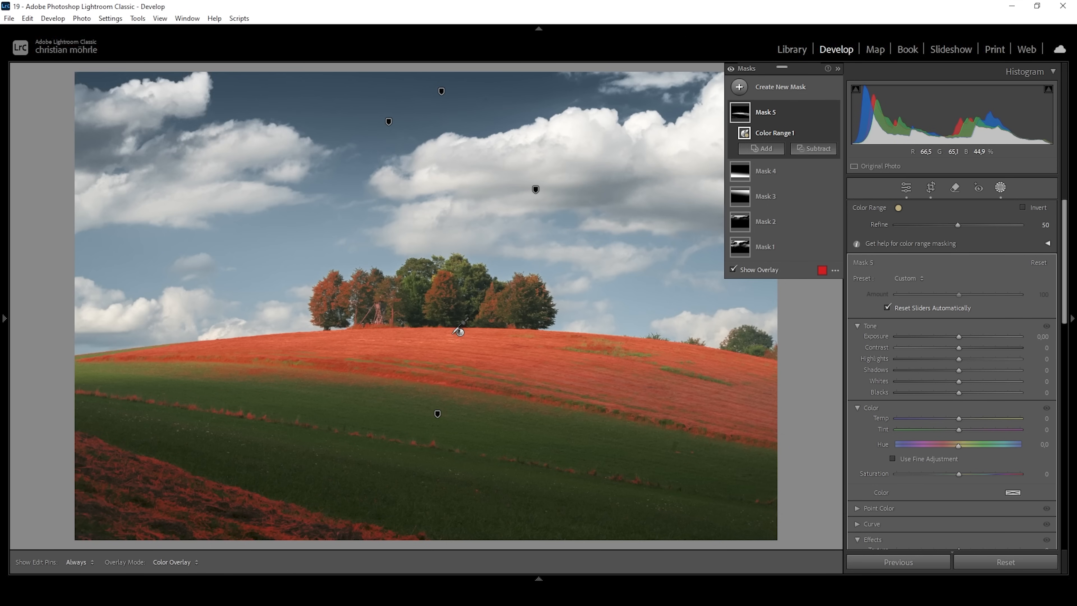
pyautogui.moveTo(546, 319)
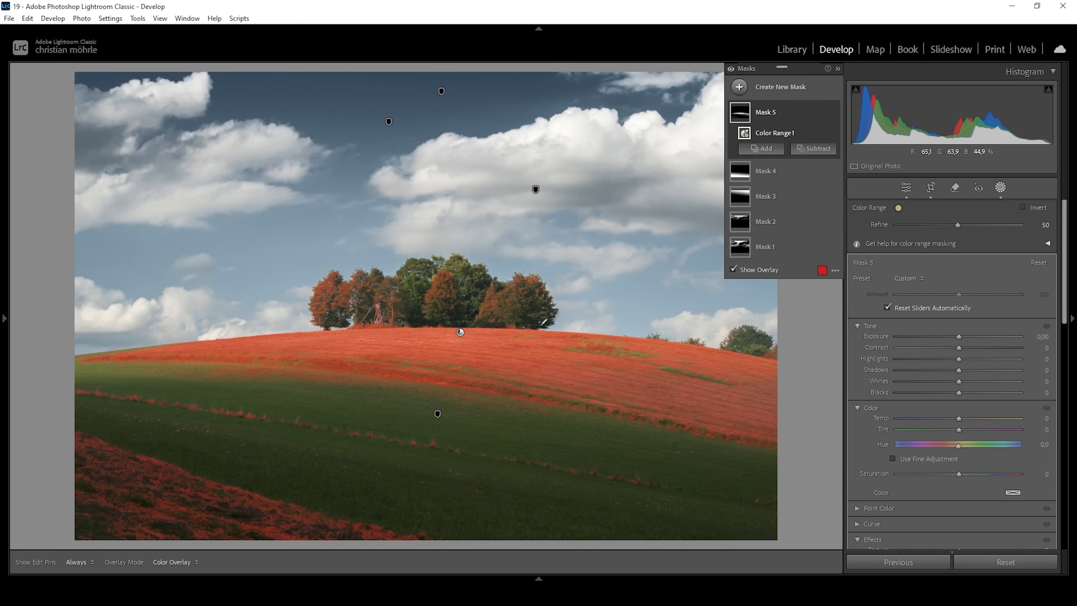
pyautogui.moveTo(830, 159)
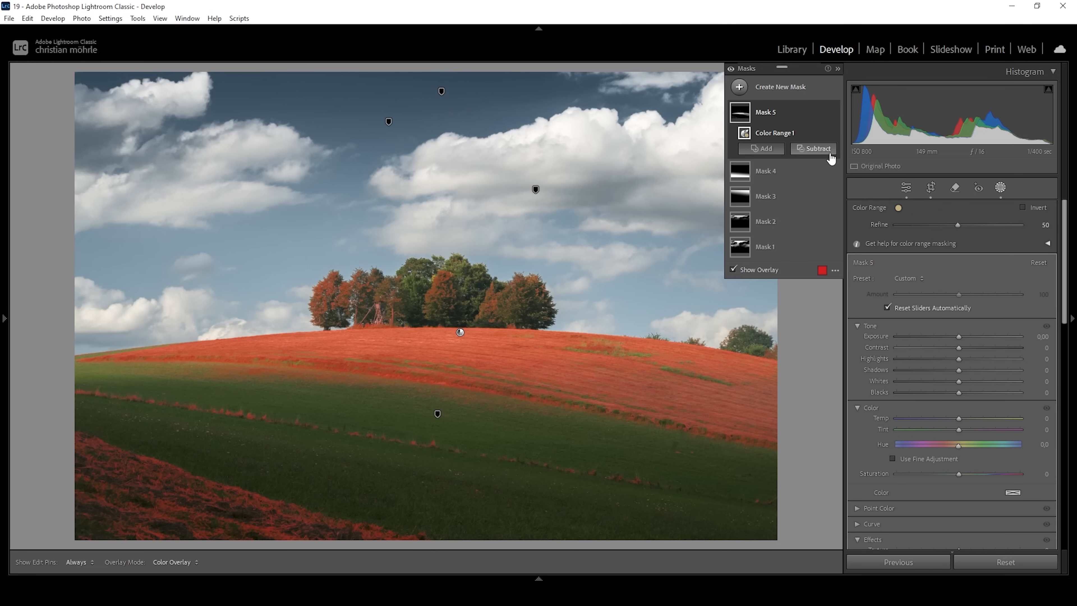
# - Subtract the hilltop trees from the grass mask using an Objects selection
pyautogui.click(816, 148)
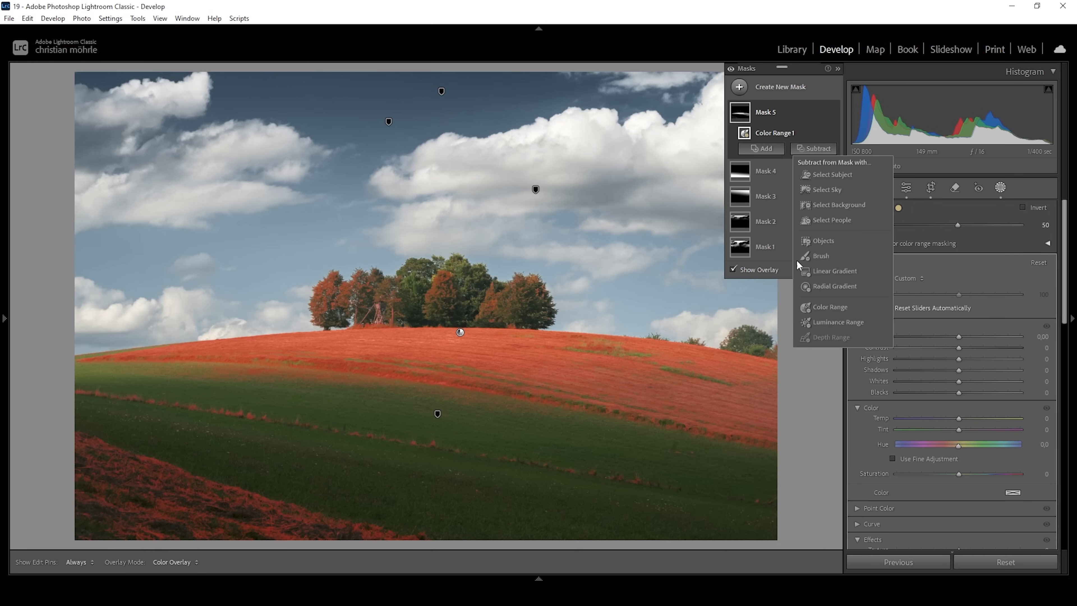
pyautogui.moveTo(822, 241)
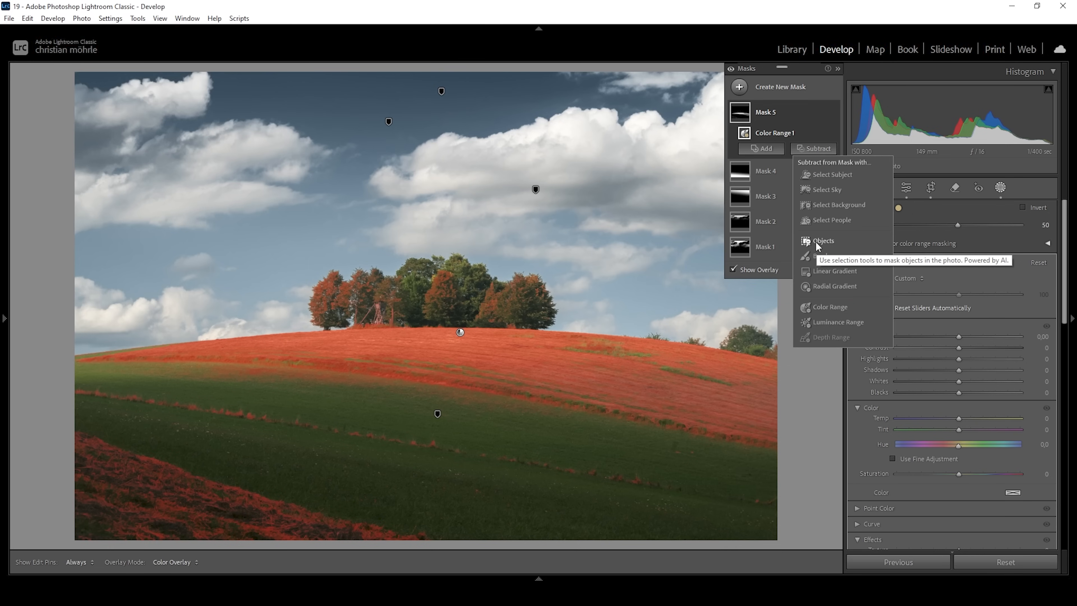
pyautogui.click(823, 240)
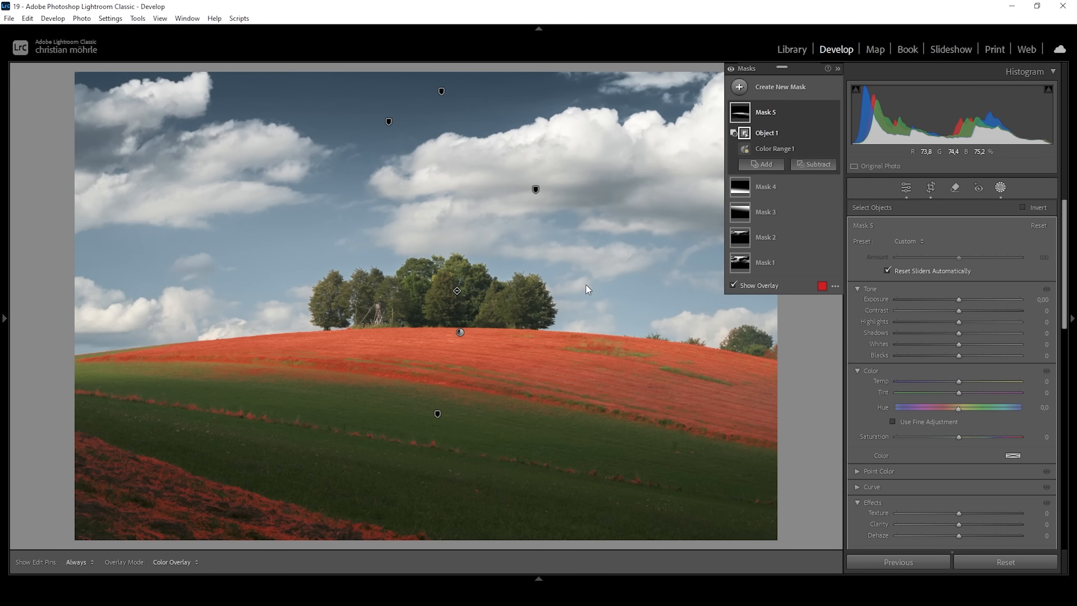
# - Subtract a linear gradient over the lower meadow and add a brush to refine the hillside mask
pyautogui.click(817, 165)
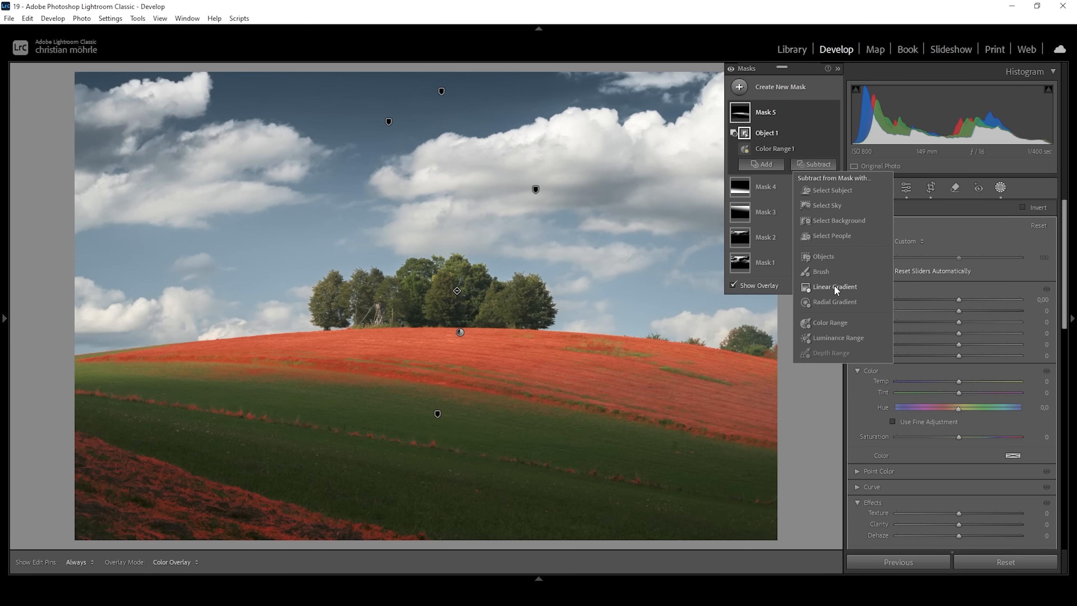
pyautogui.click(834, 286)
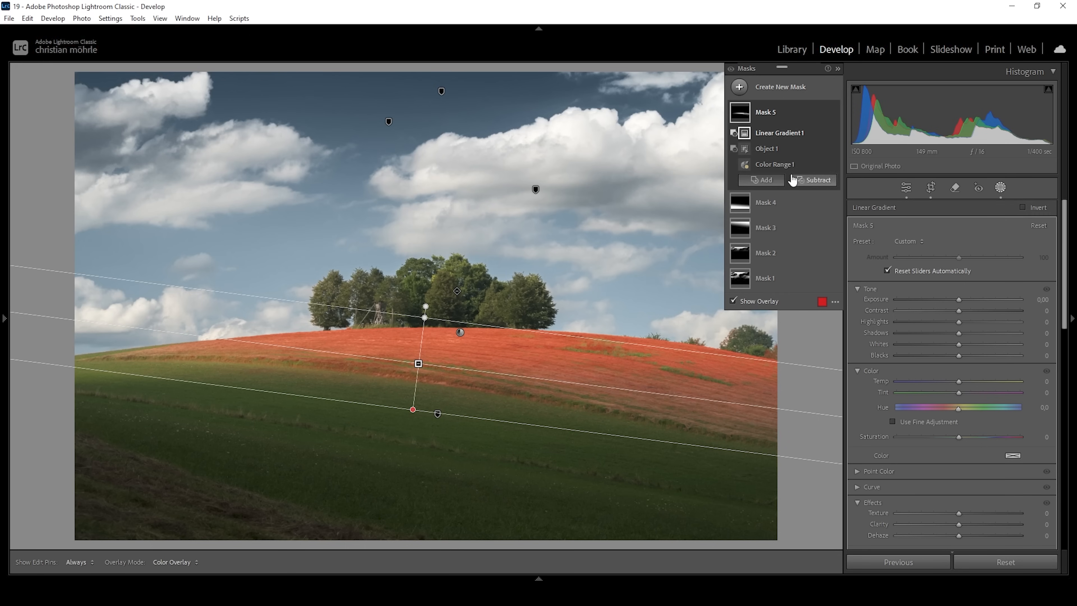
pyautogui.click(761, 179)
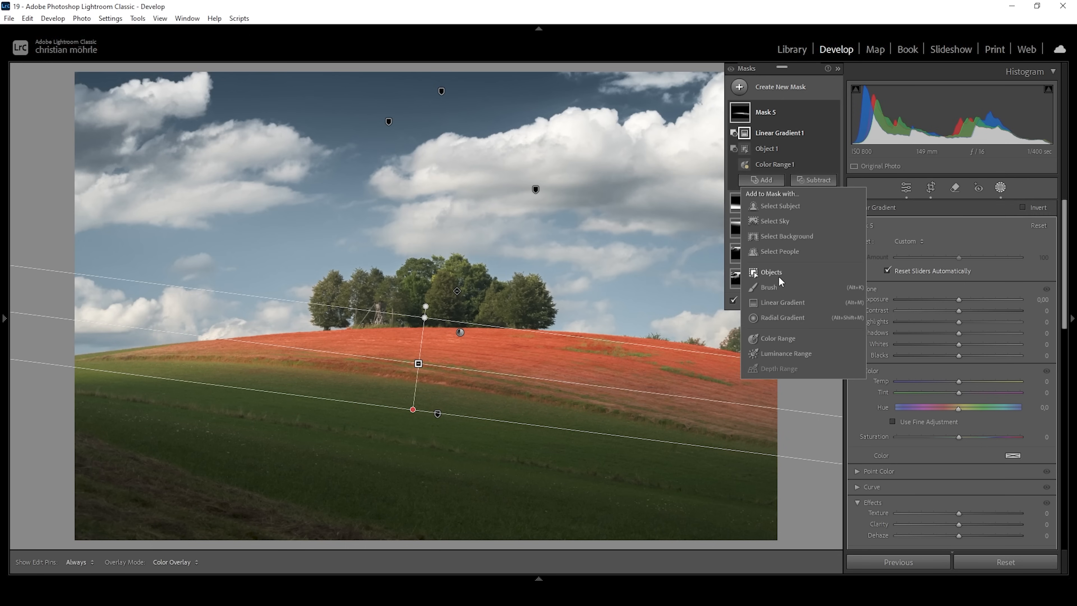
pyautogui.click(769, 286)
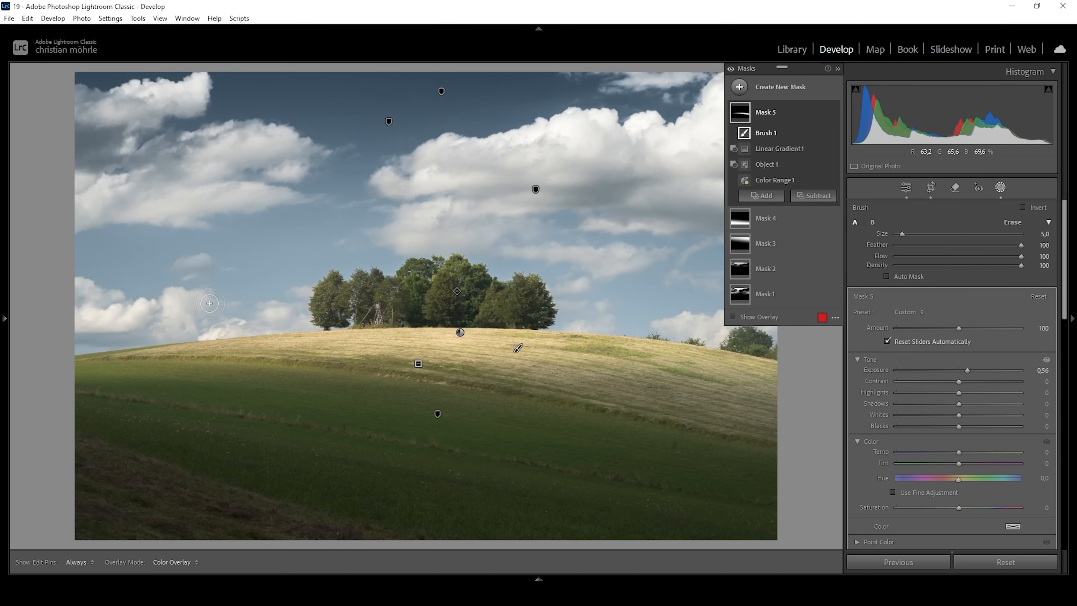
pyautogui.moveTo(808, 180)
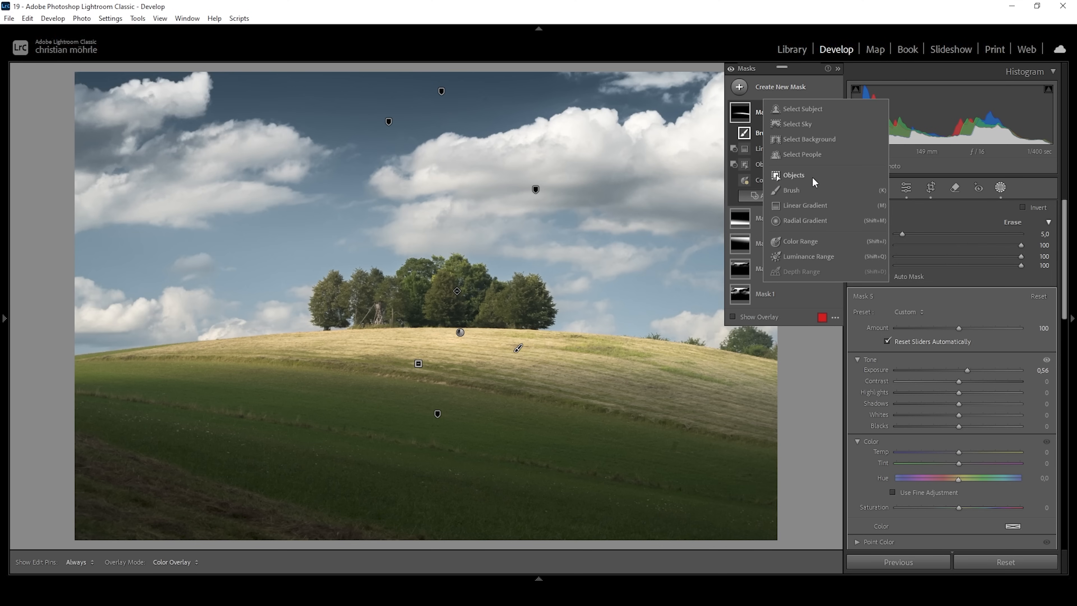
# - Start a new Objects mask to select the hilltop tree group
pyautogui.click(793, 175)
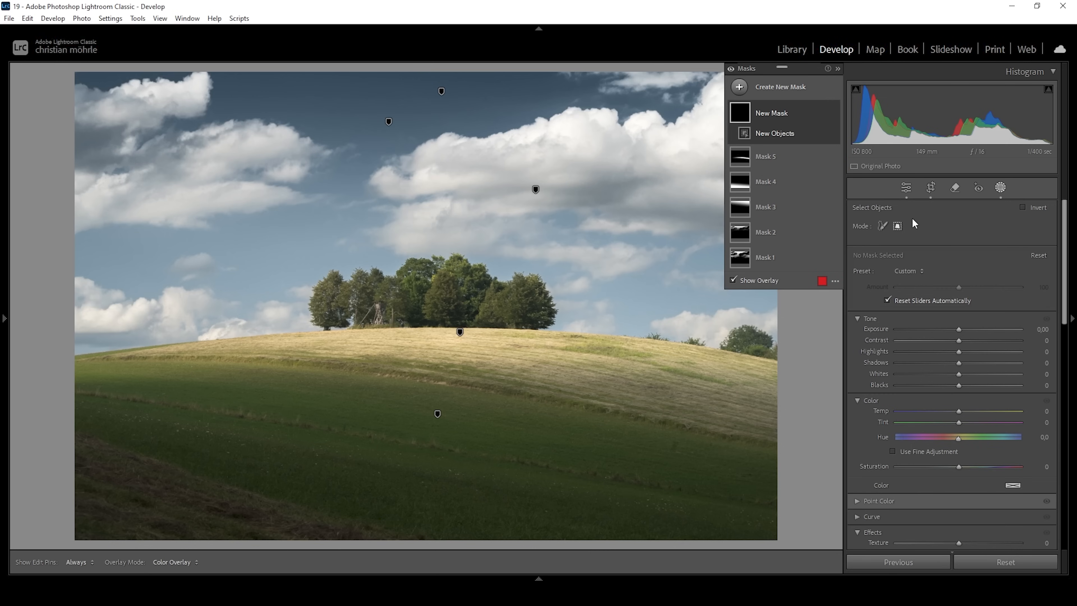
pyautogui.moveTo(900, 226)
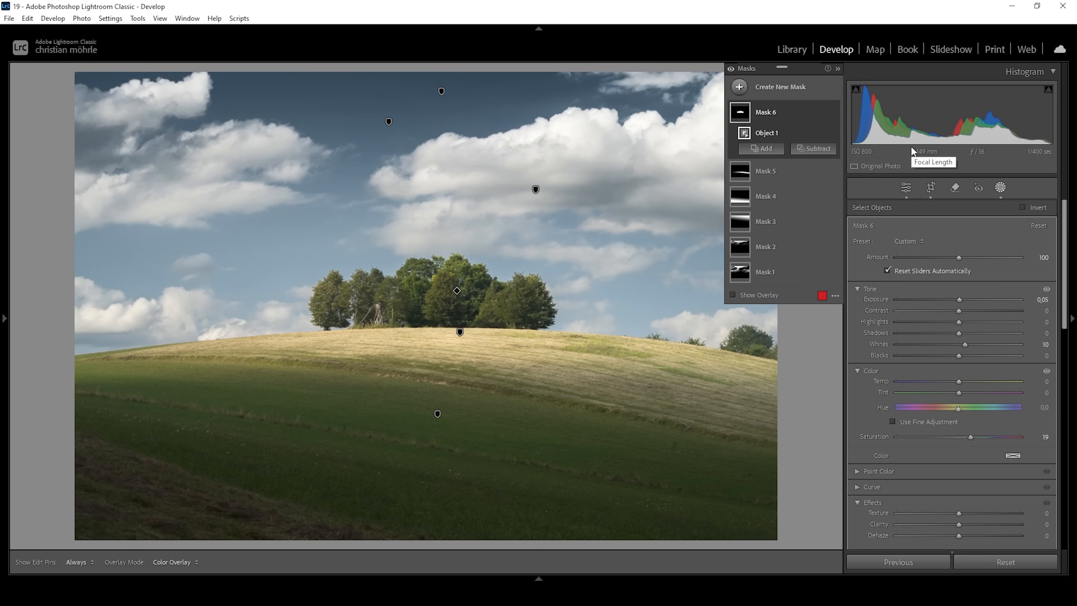
pyautogui.moveTo(768, 79)
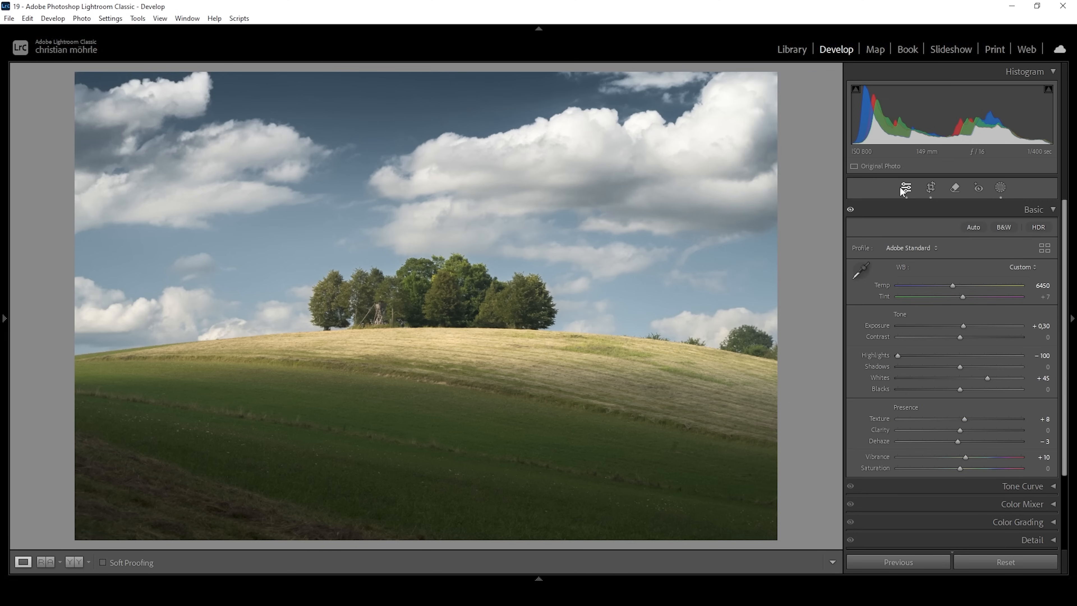
# - Raise Orange, Yellow and Green saturation by +10 each in the Color Mixer HSL panel
pyautogui.click(1033, 209)
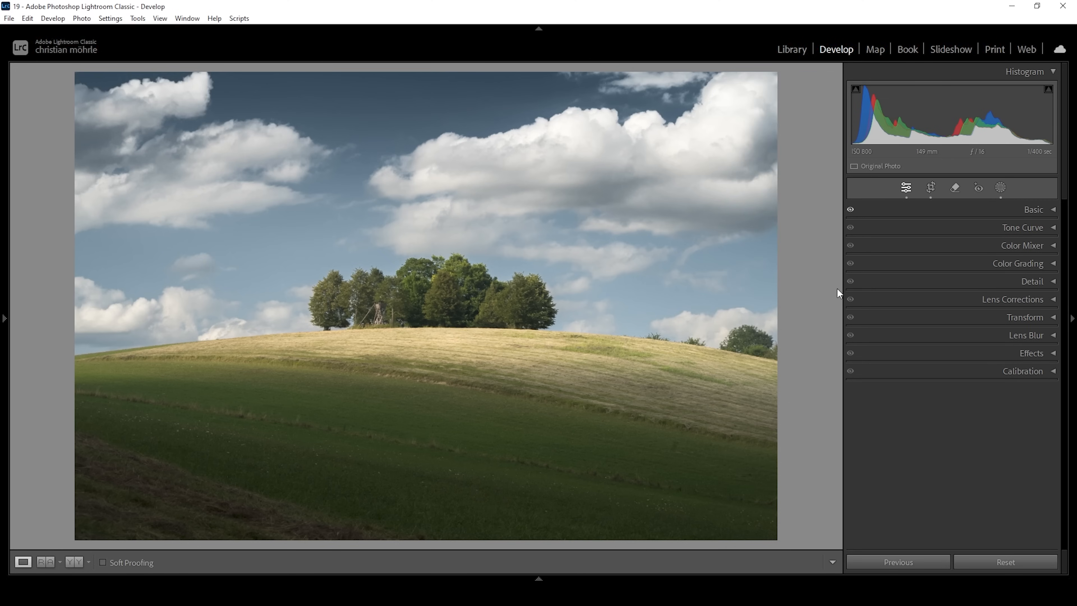
pyautogui.click(1022, 245)
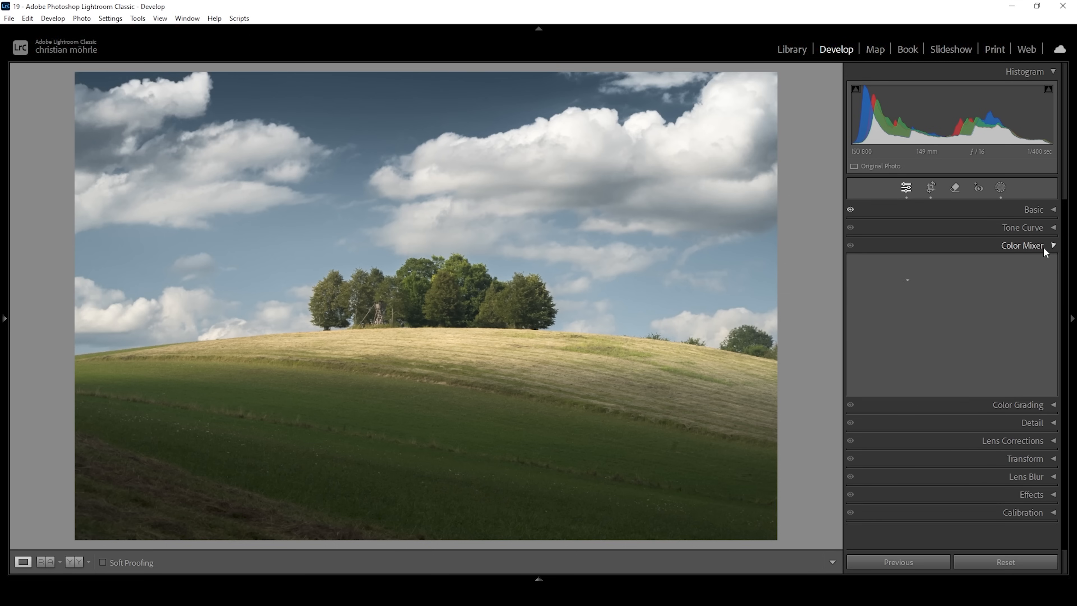
pyautogui.click(1023, 245)
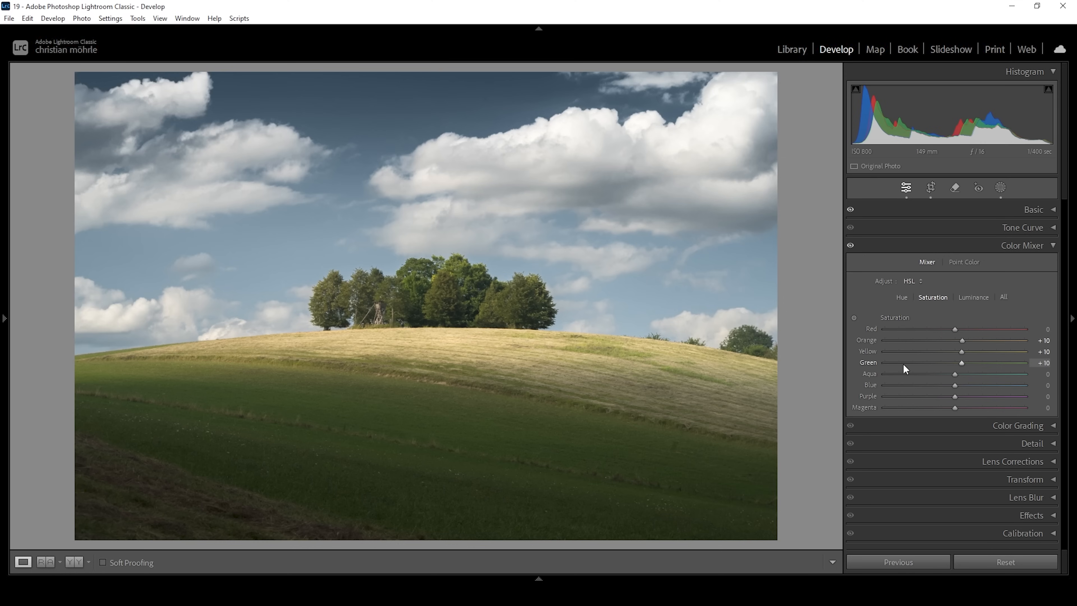
pyautogui.moveTo(1013, 352)
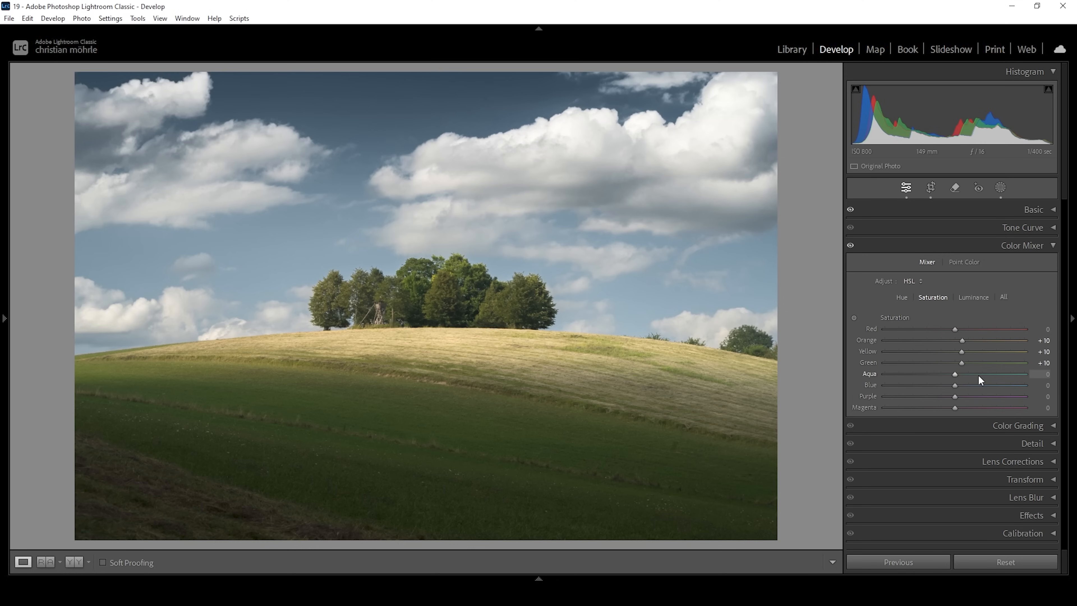
pyautogui.moveTo(914, 365)
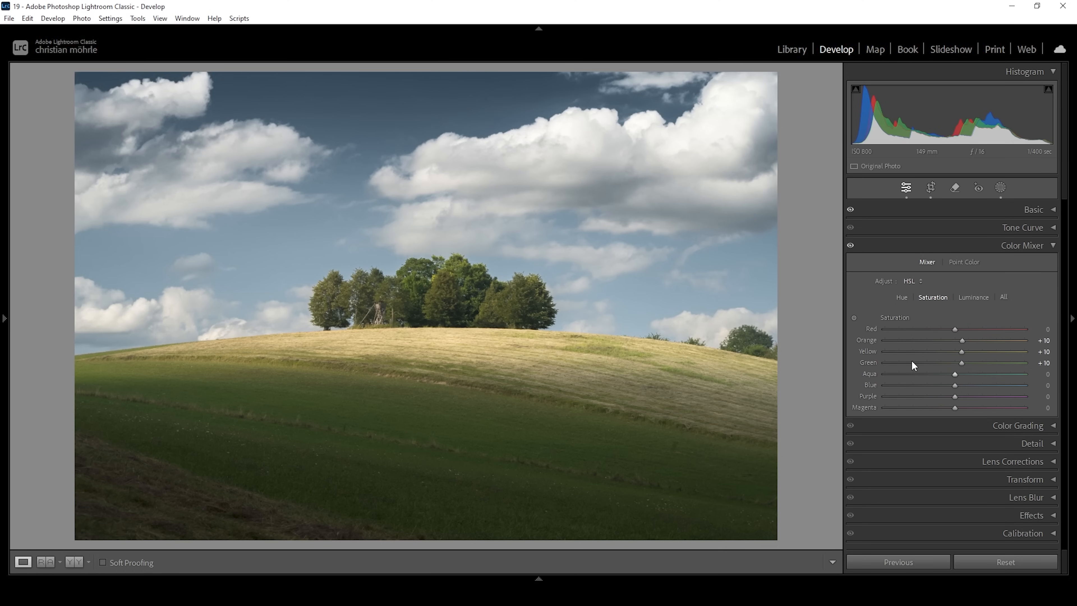
pyautogui.moveTo(836, 312)
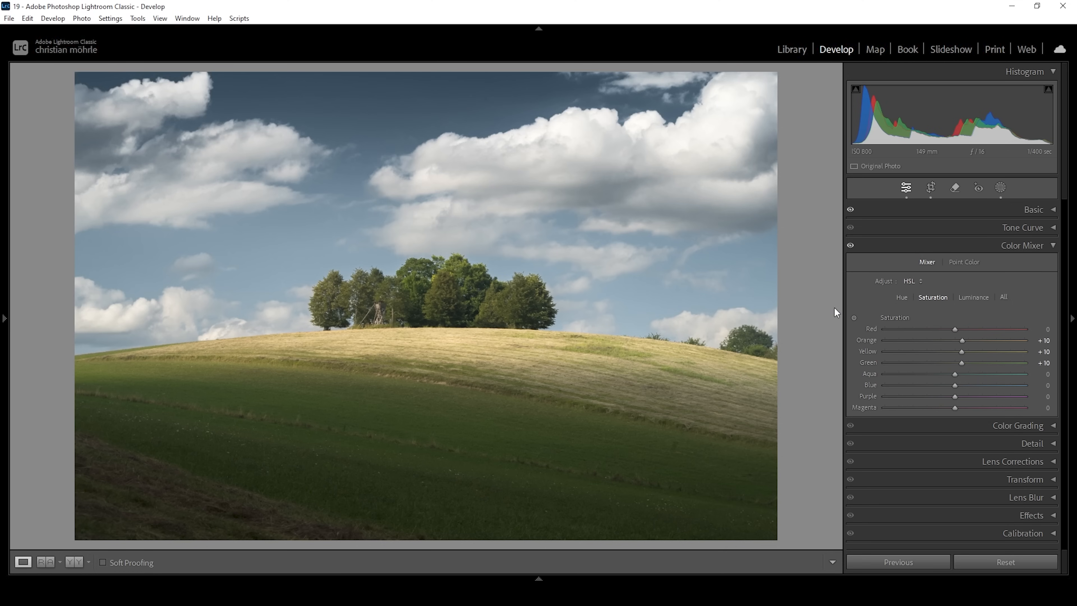
pyautogui.moveTo(976, 306)
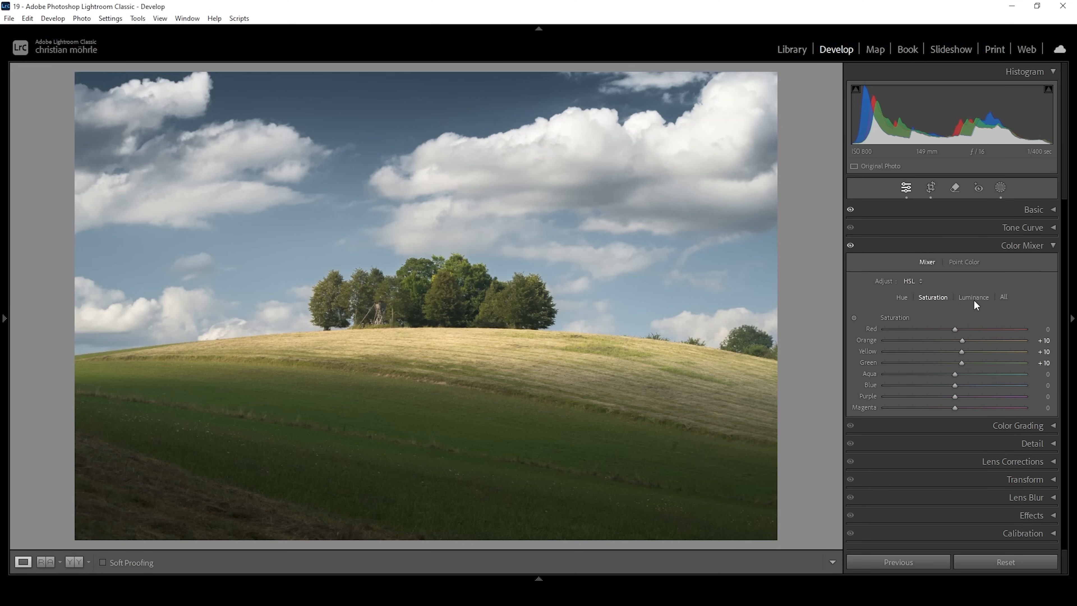
# - Set luminance Blue -16, Yellow +12, Green +18, then collapse the Color Mixer
pyautogui.click(972, 297)
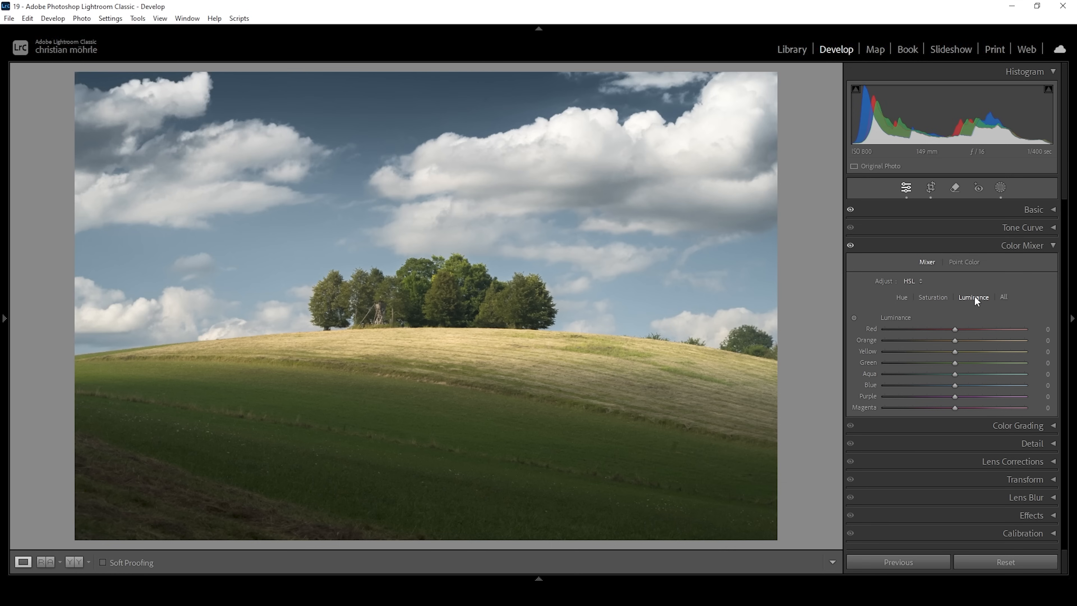
pyautogui.moveTo(980, 392)
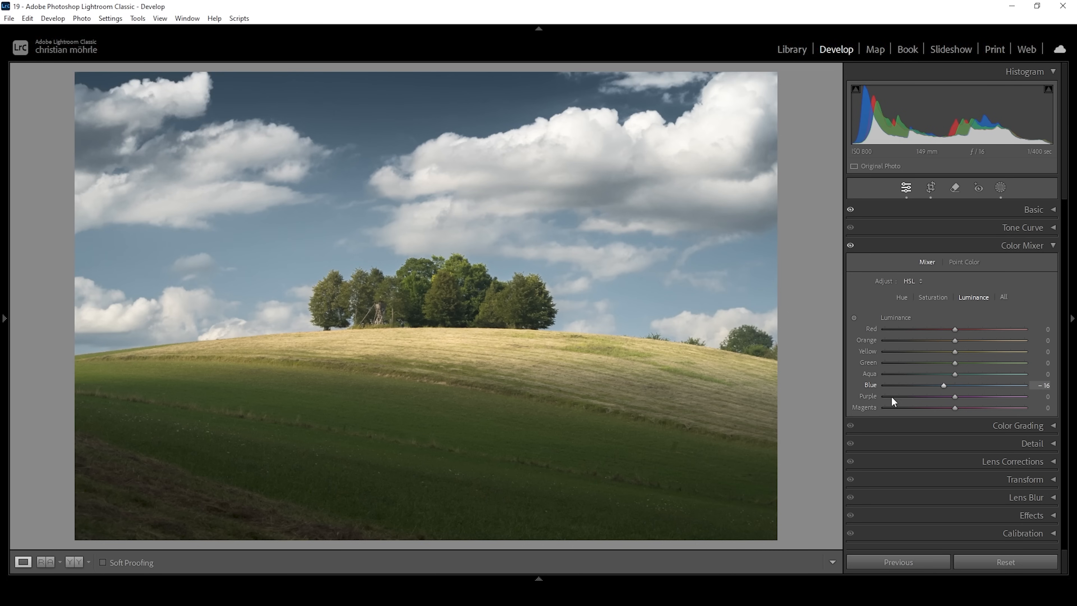
pyautogui.moveTo(451, 348)
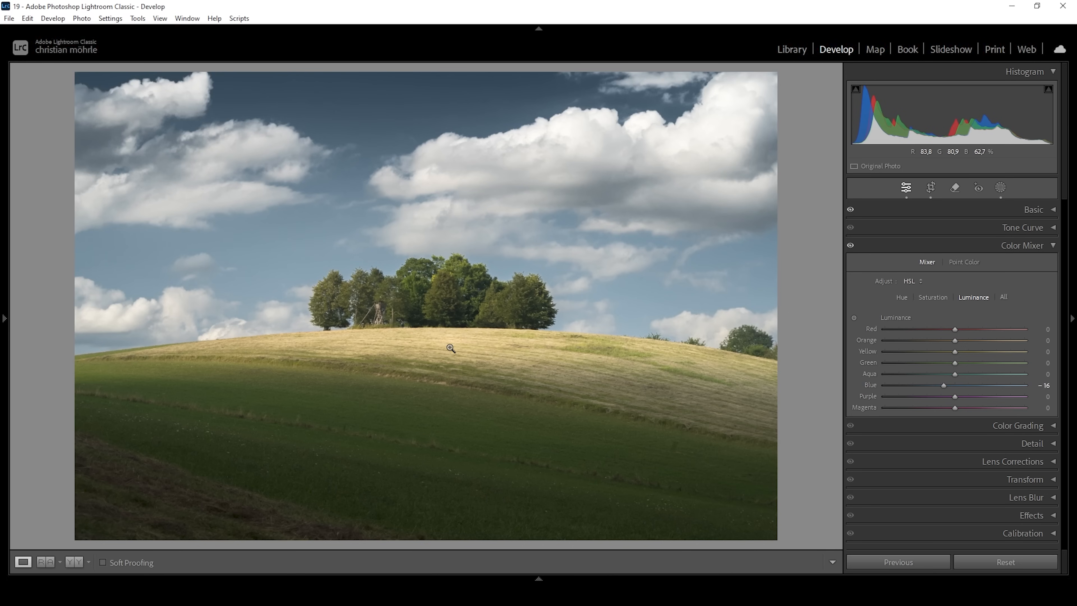
pyautogui.moveTo(955, 357)
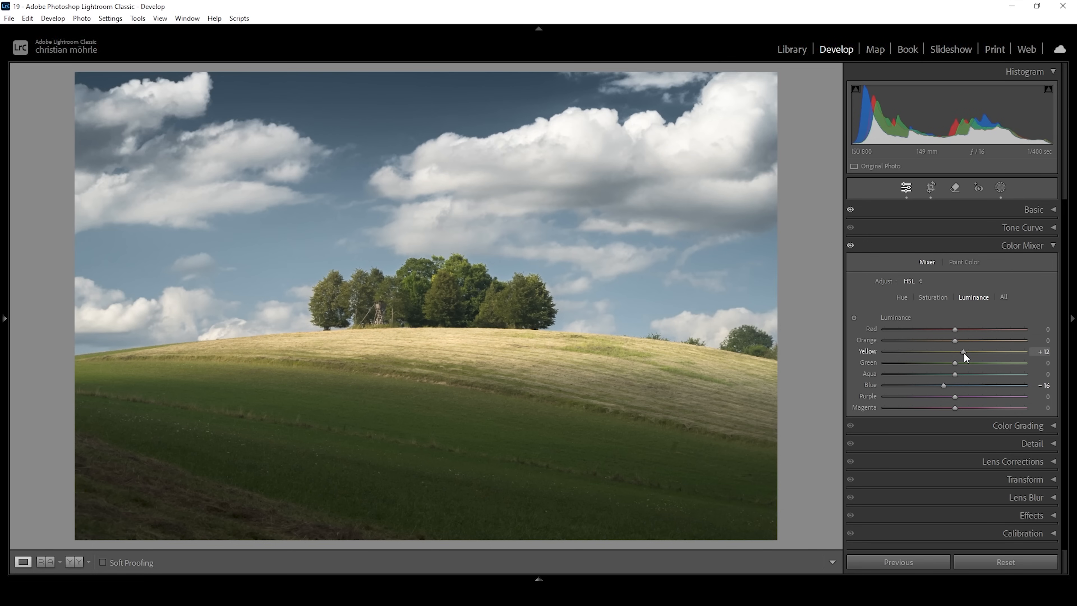
pyautogui.moveTo(957, 365)
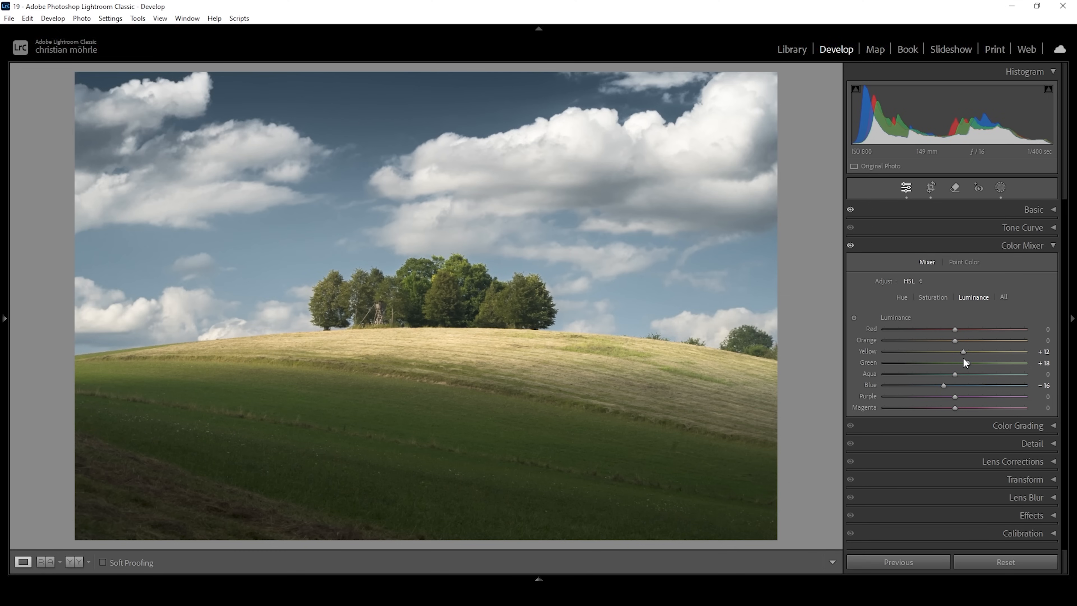
pyautogui.click(1022, 245)
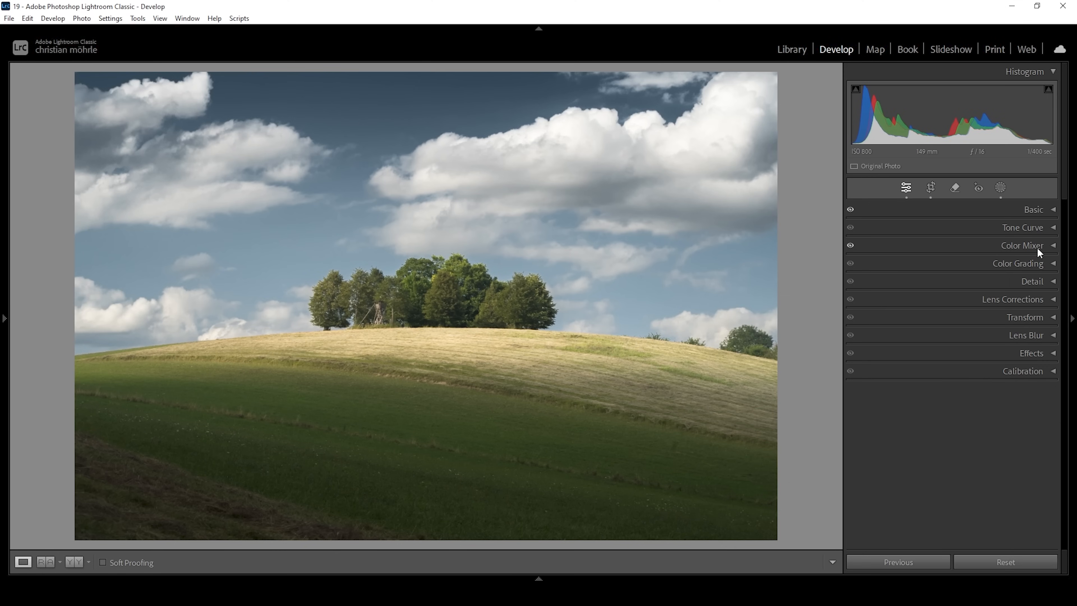
pyautogui.moveTo(1057, 406)
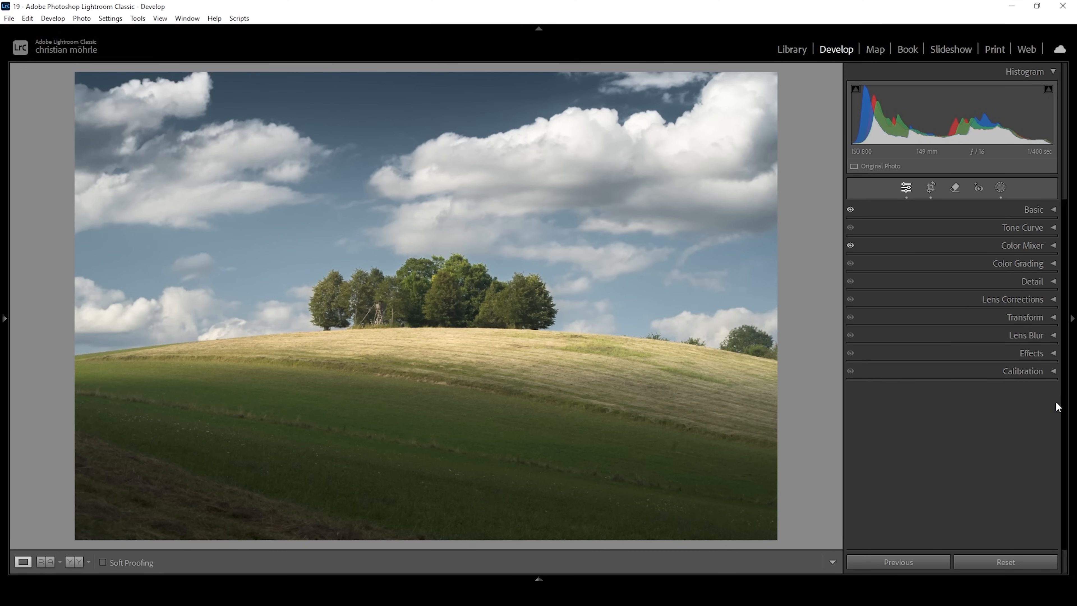
# - In Calibration, set Green Primary Hue -13 and Blue Primary Saturation +18
pyautogui.click(1022, 371)
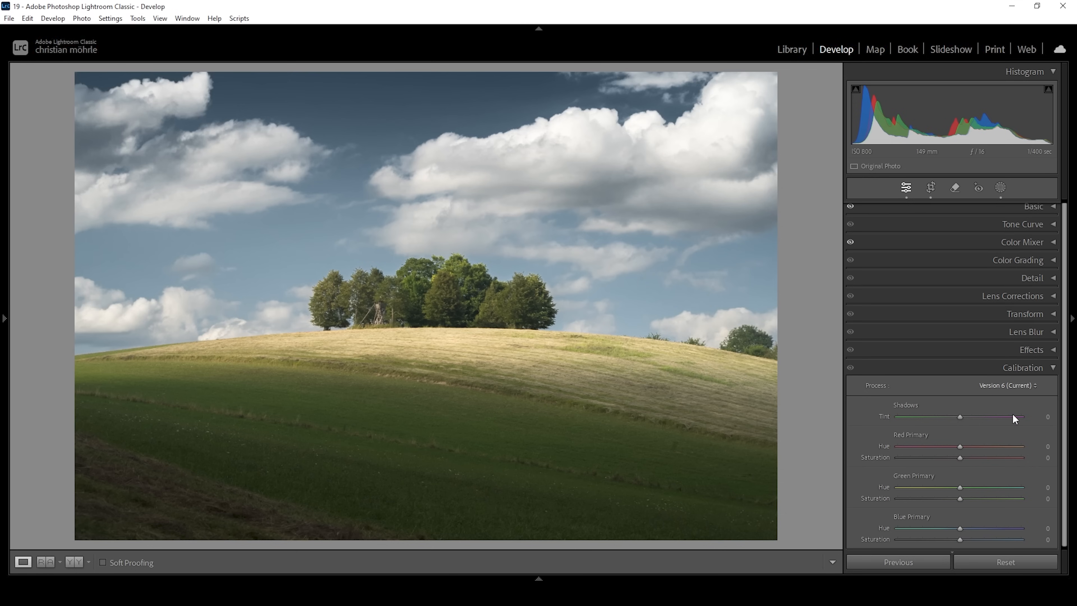
pyautogui.moveTo(958, 497)
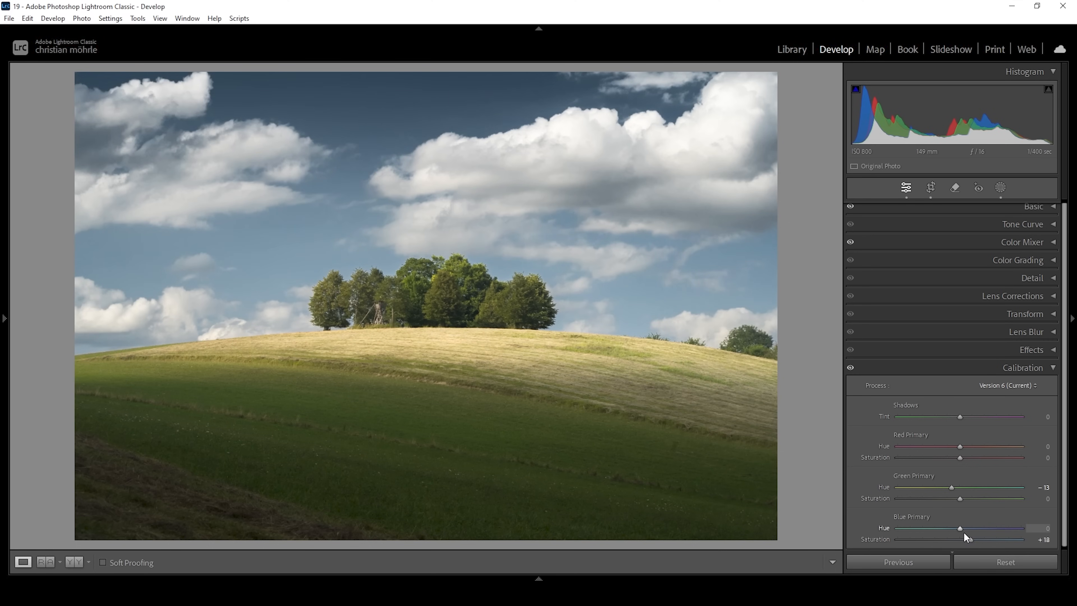
pyautogui.click(1023, 366)
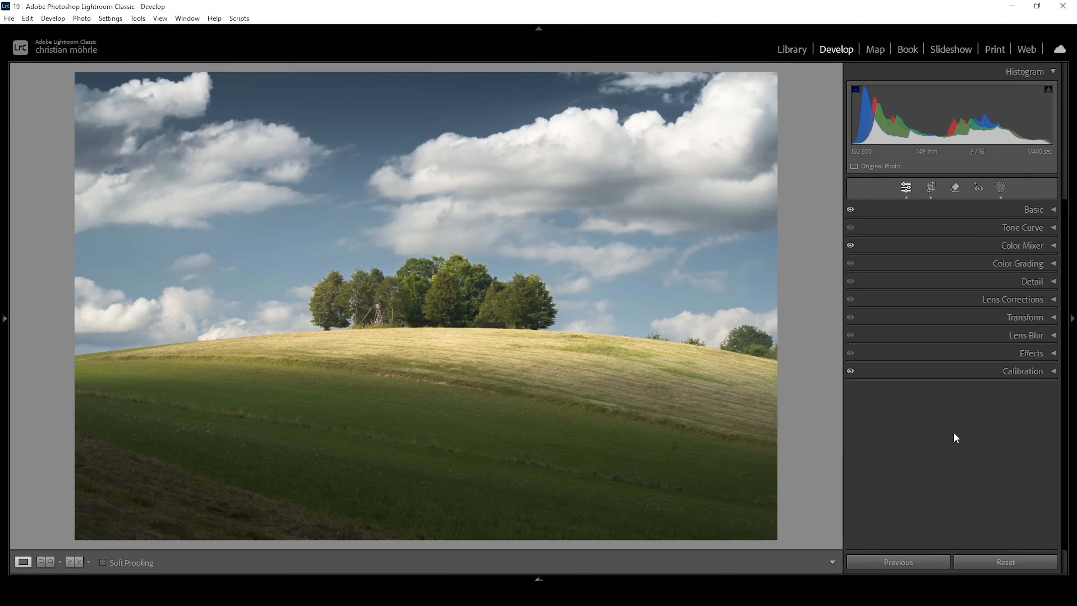
# - In the Detail panel, set Sharpening Amount 87, Radius 0.5, Detail 100, Masking 81
pyautogui.click(1030, 281)
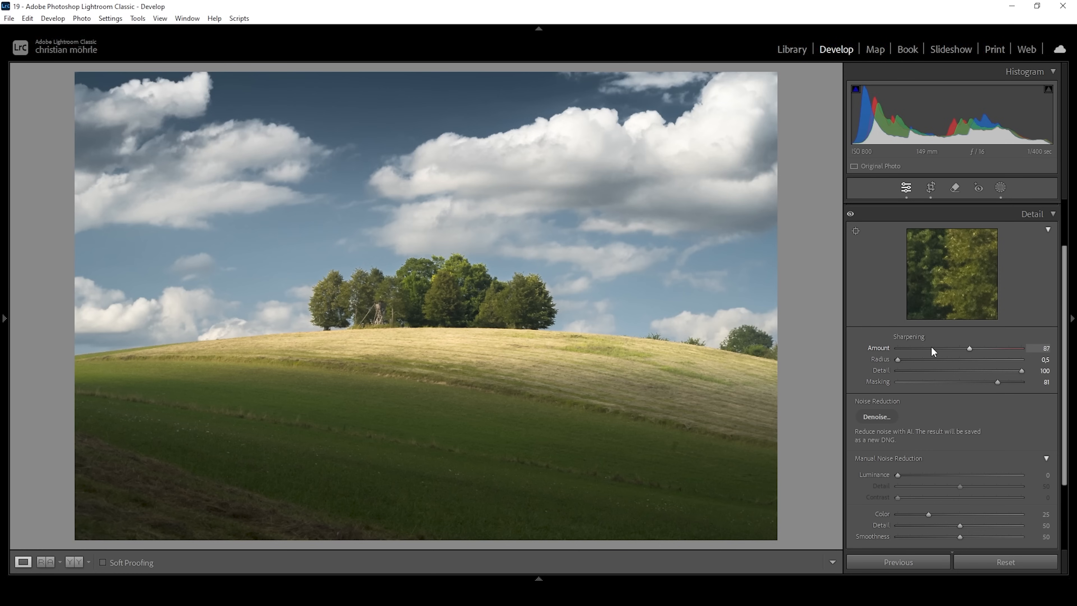
pyautogui.moveTo(663, 333)
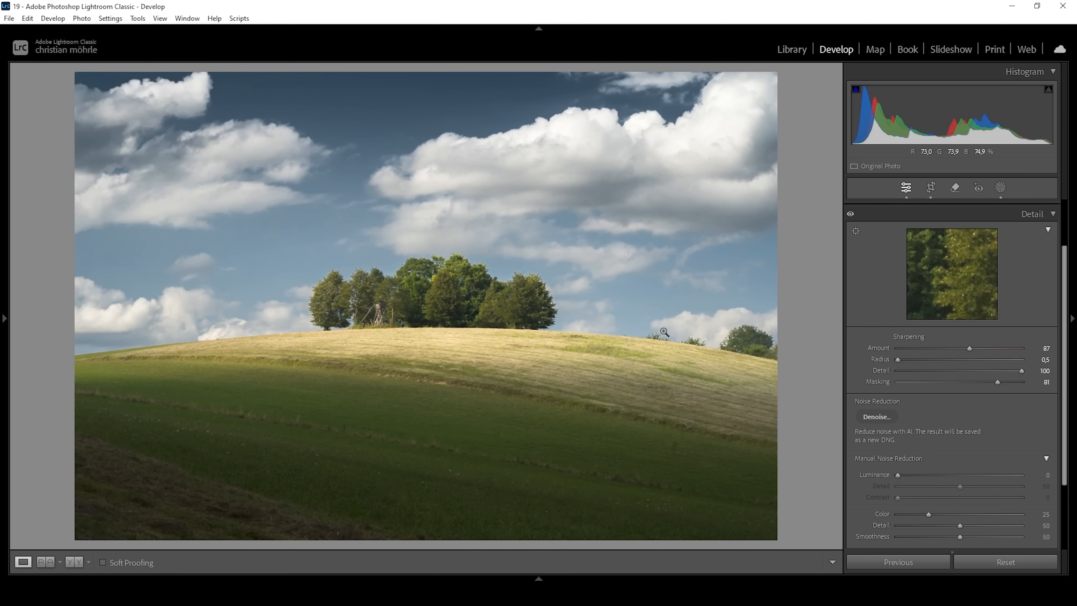
pyautogui.moveTo(762, 331)
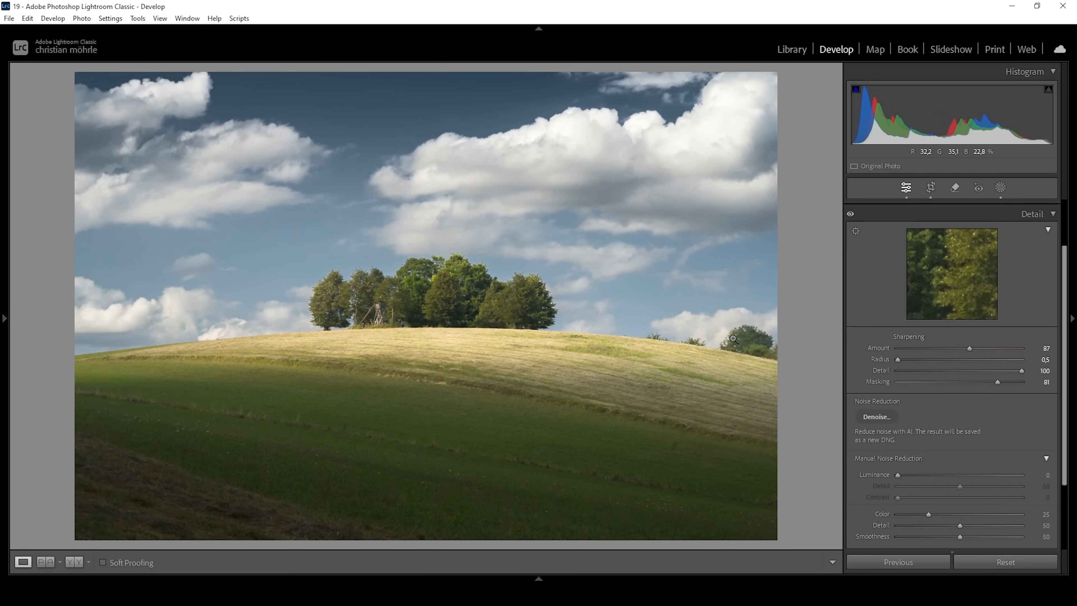
pyautogui.moveTo(645, 448)
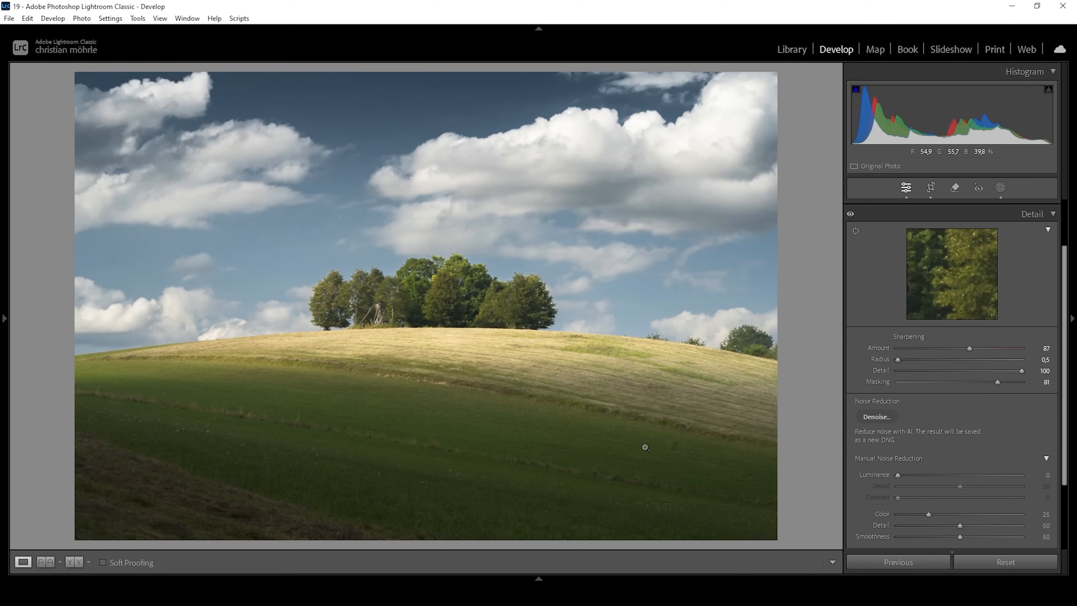
# - From the filmstrip thumbnail, send the photo to Edit in Adobe Photoshop 2024
pyautogui.click(538, 578)
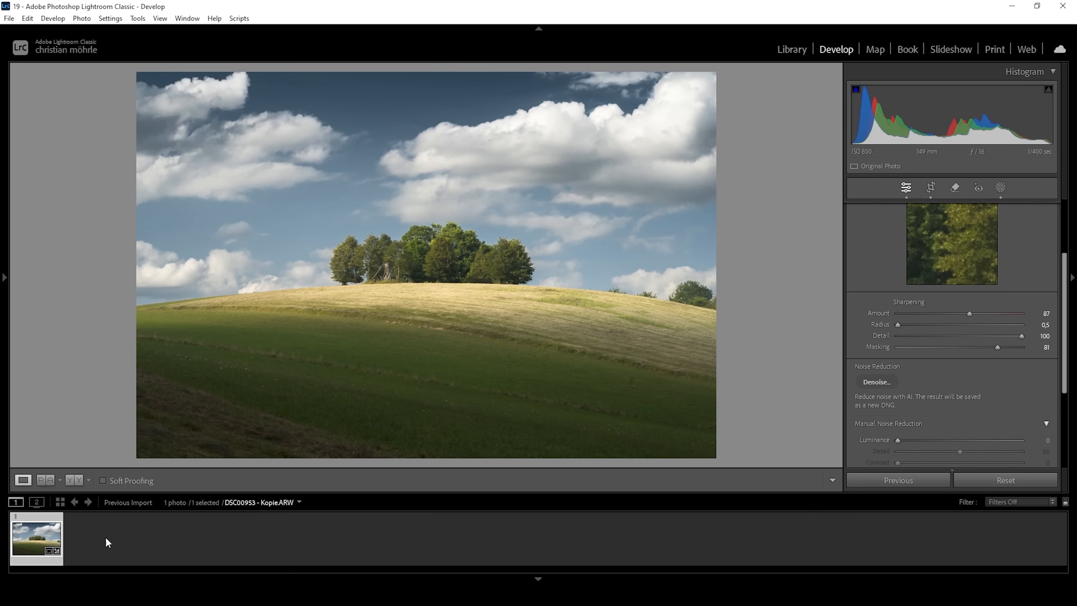
pyautogui.rightClick(36, 538)
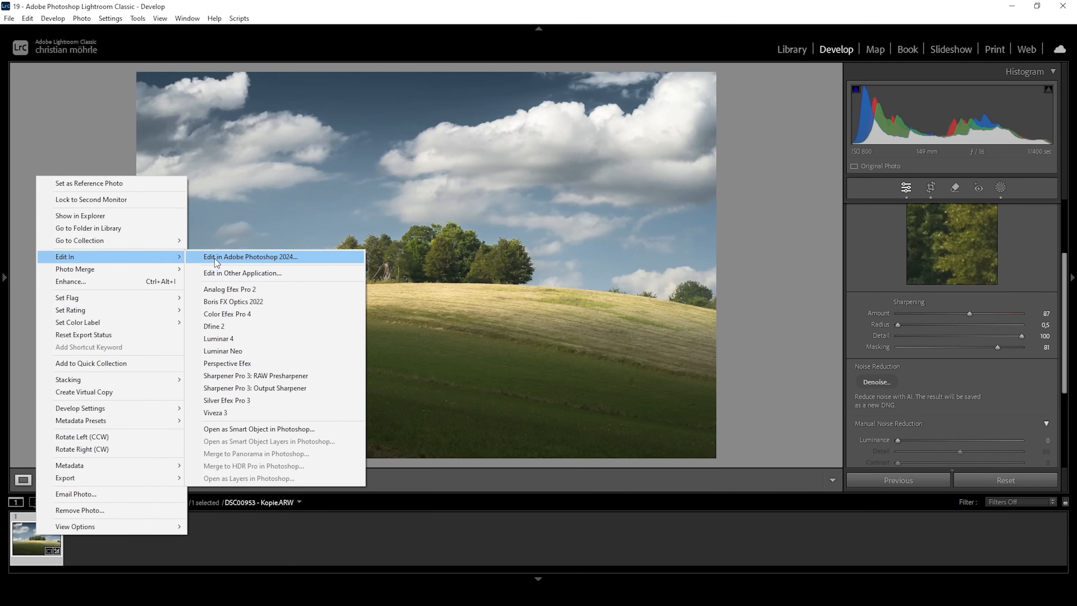
pyautogui.click(250, 256)
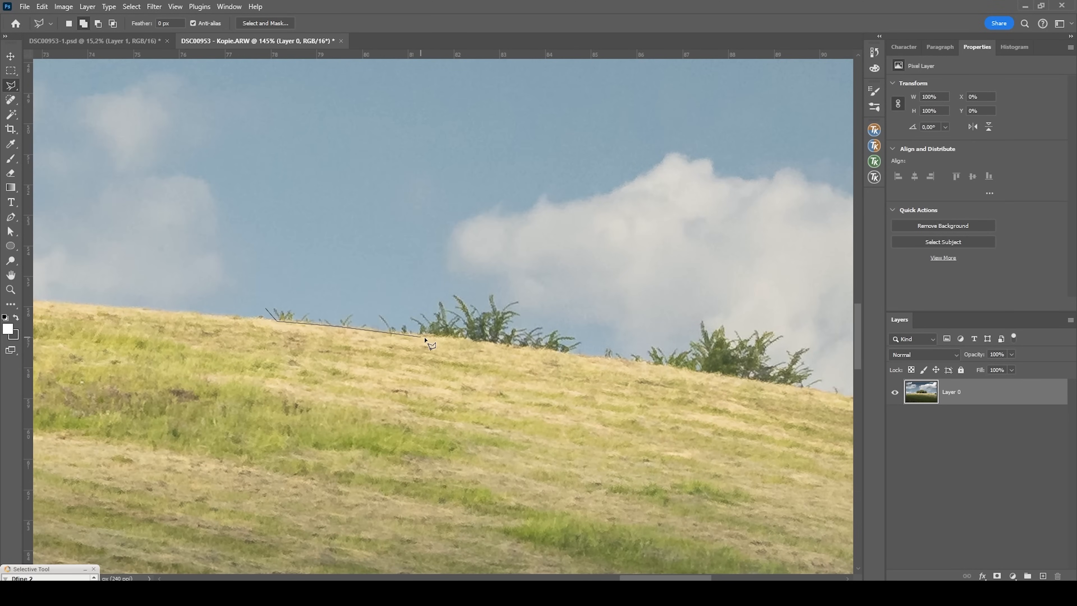
# - Lasso the ridge bushes and run Generative Fill with an empty prompt to replace them
pyautogui.click(400, 318)
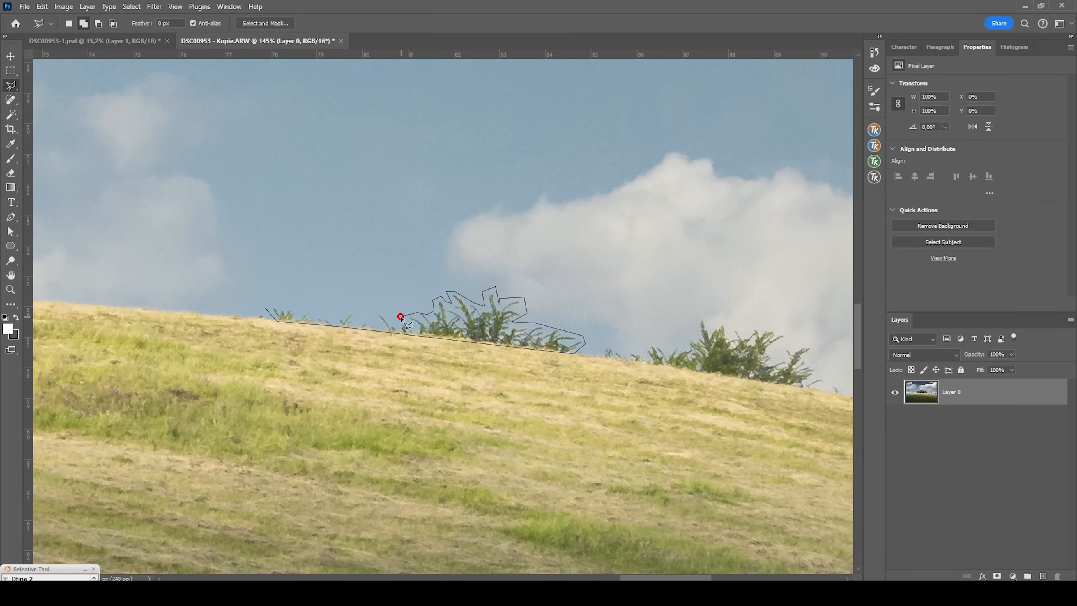
pyautogui.click(401, 316)
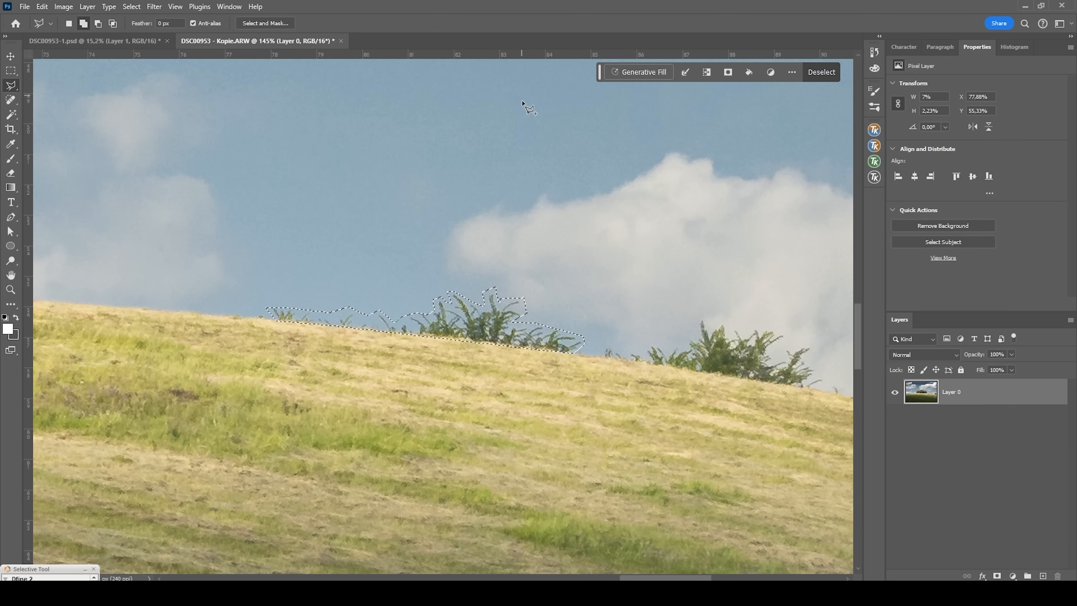
pyautogui.click(637, 71)
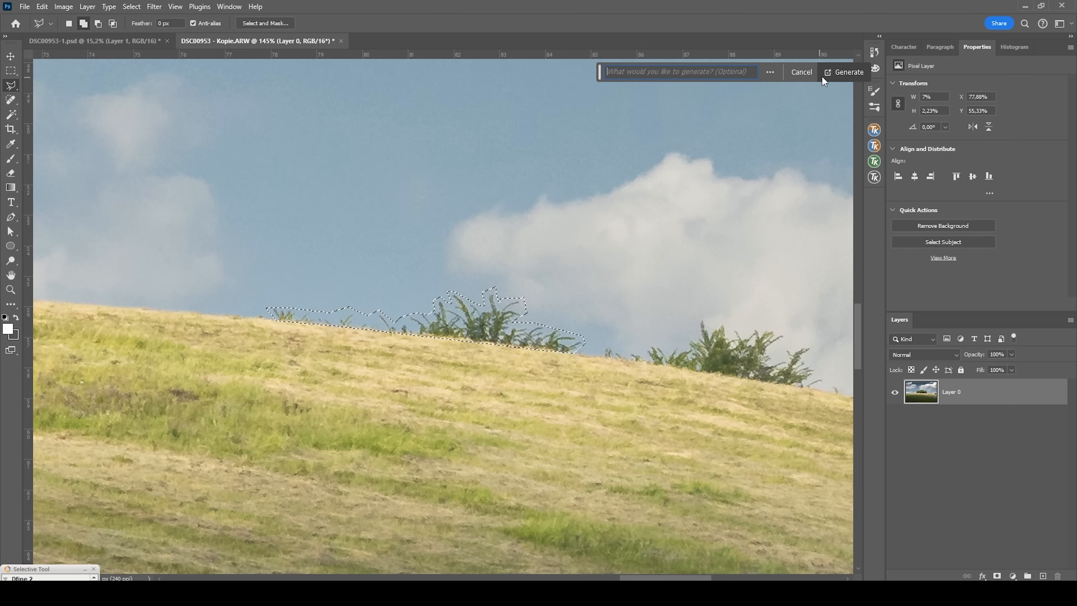
pyautogui.click(848, 72)
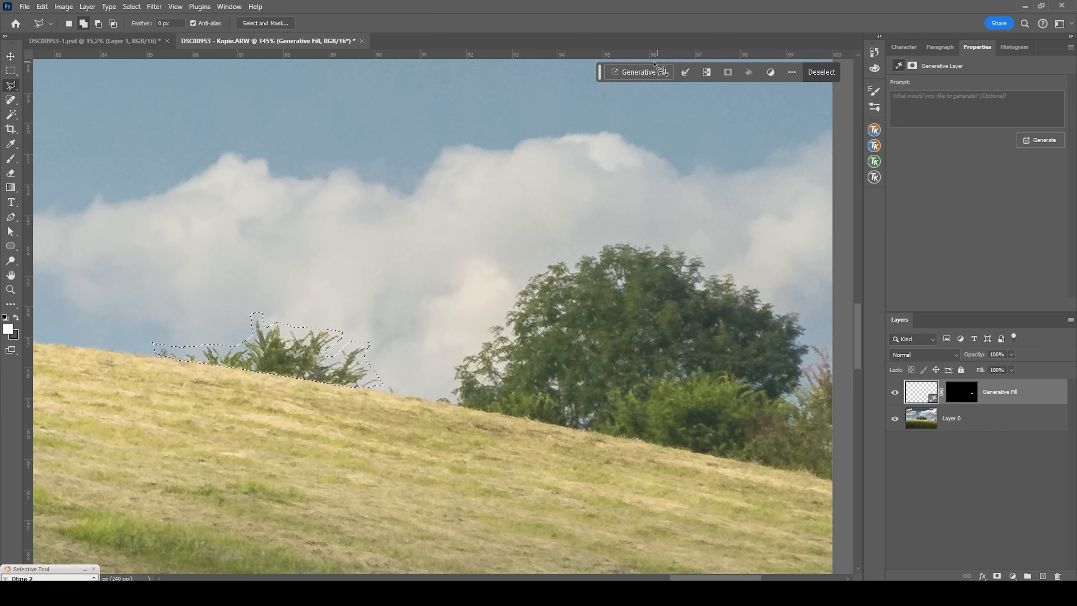
# - Generate fill over the remaining bushes and begin replacing the large tree behind the hill
pyautogui.click(1039, 140)
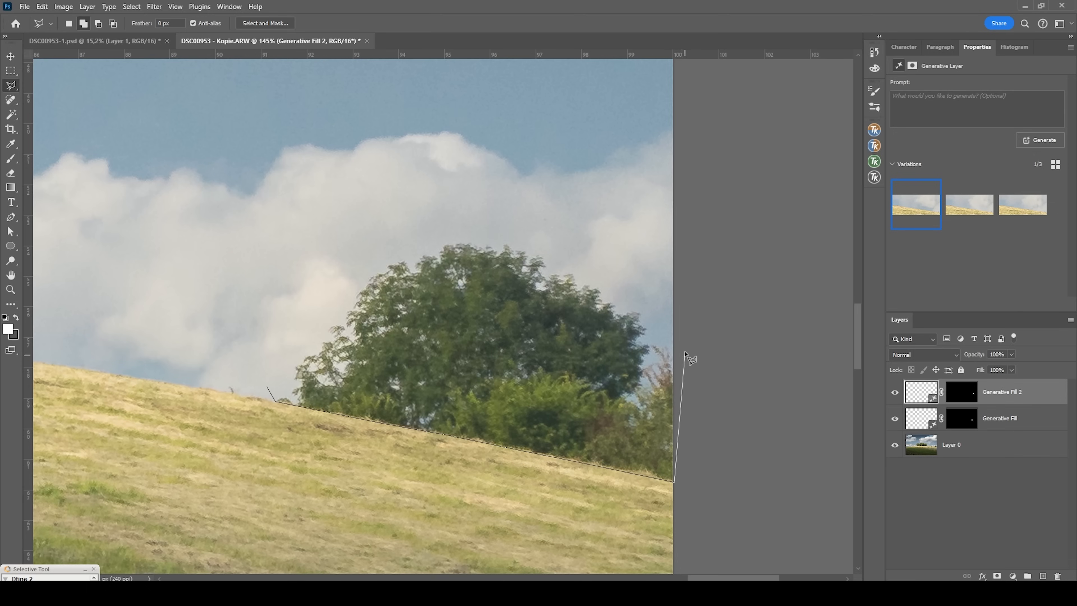
pyautogui.click(1039, 140)
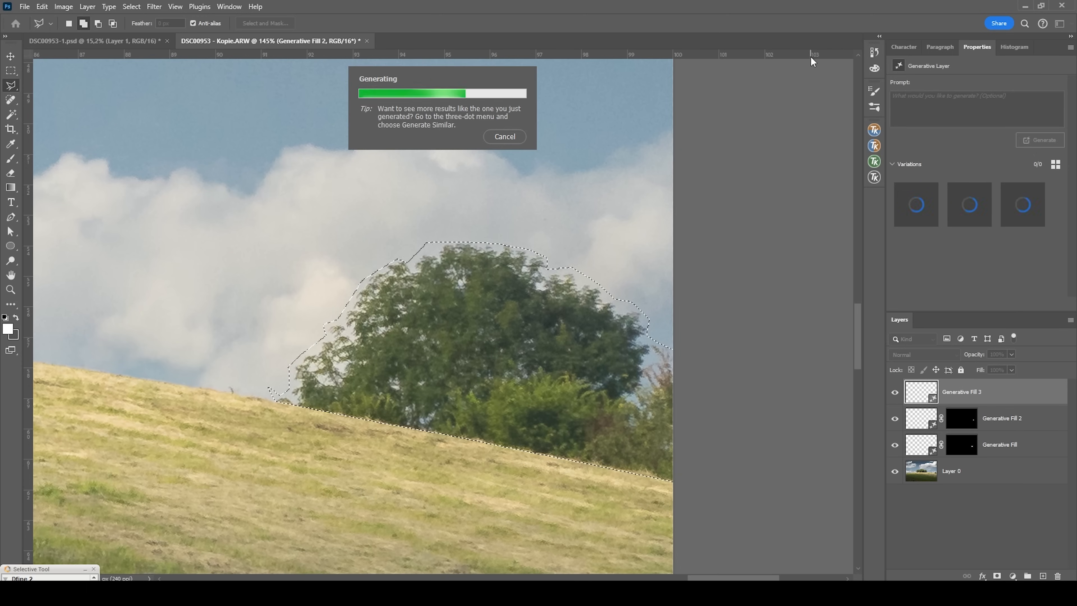